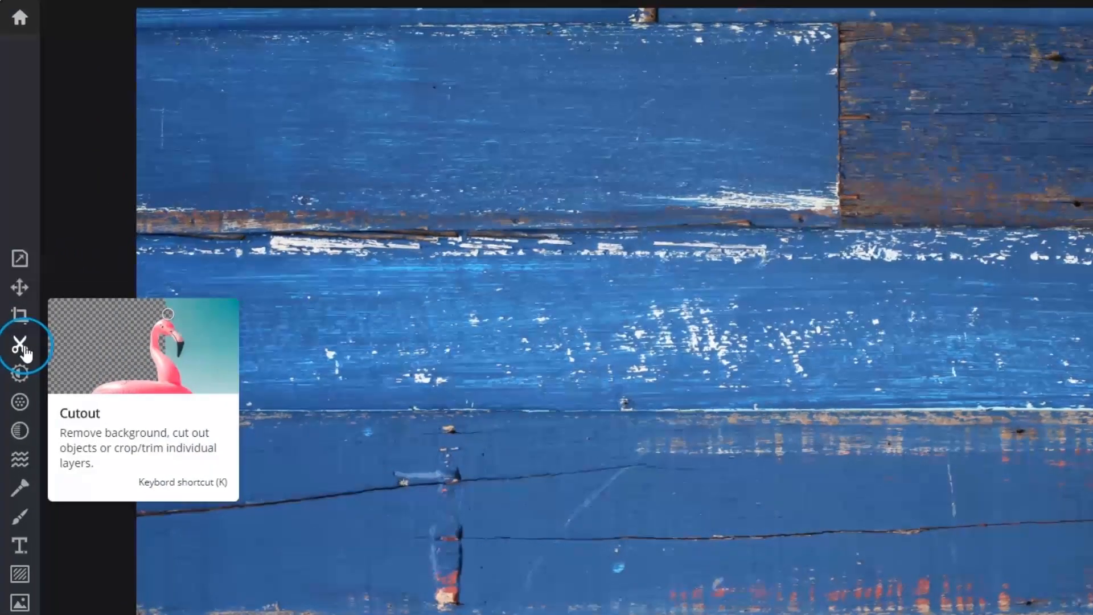
# - Activate the Cutout tool on the blue wood-plank photo and set it to Remove mode
pyautogui.click(19, 344)
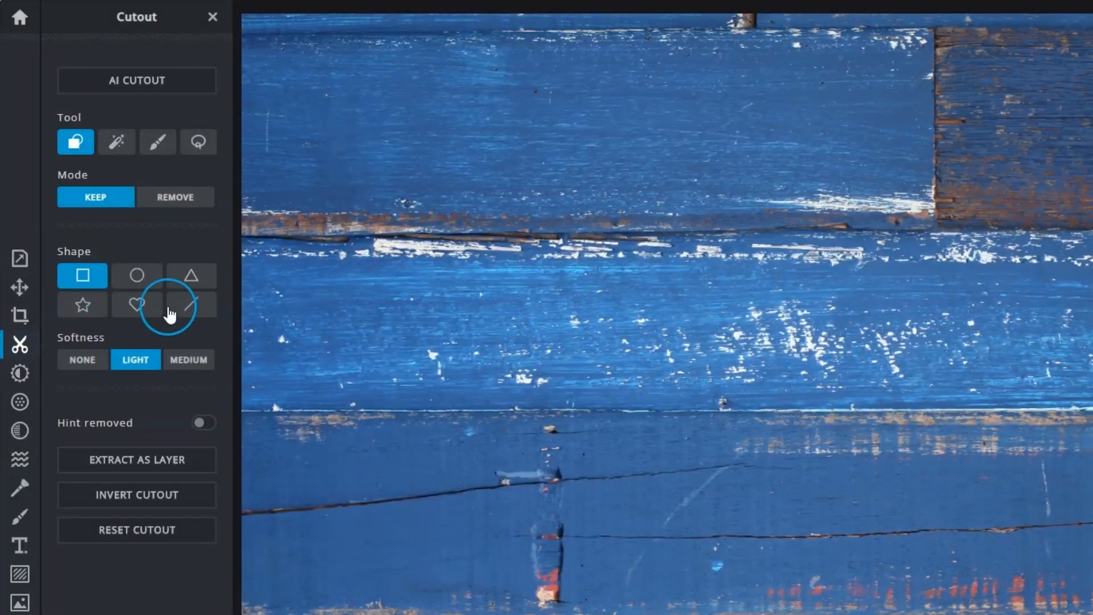
pyautogui.moveTo(323, 257)
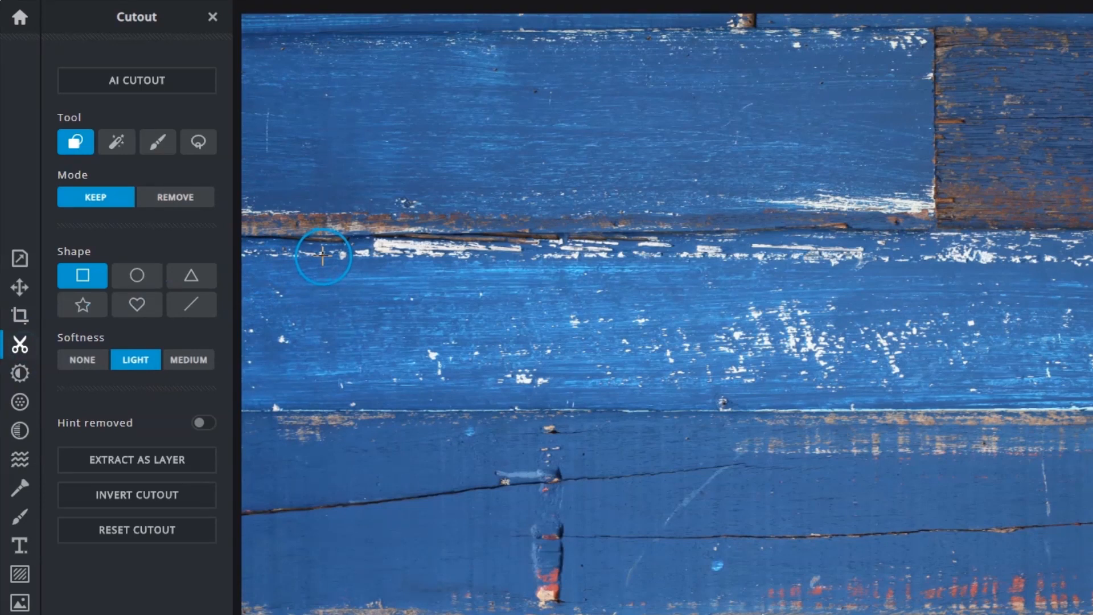
pyautogui.moveTo(323, 260)
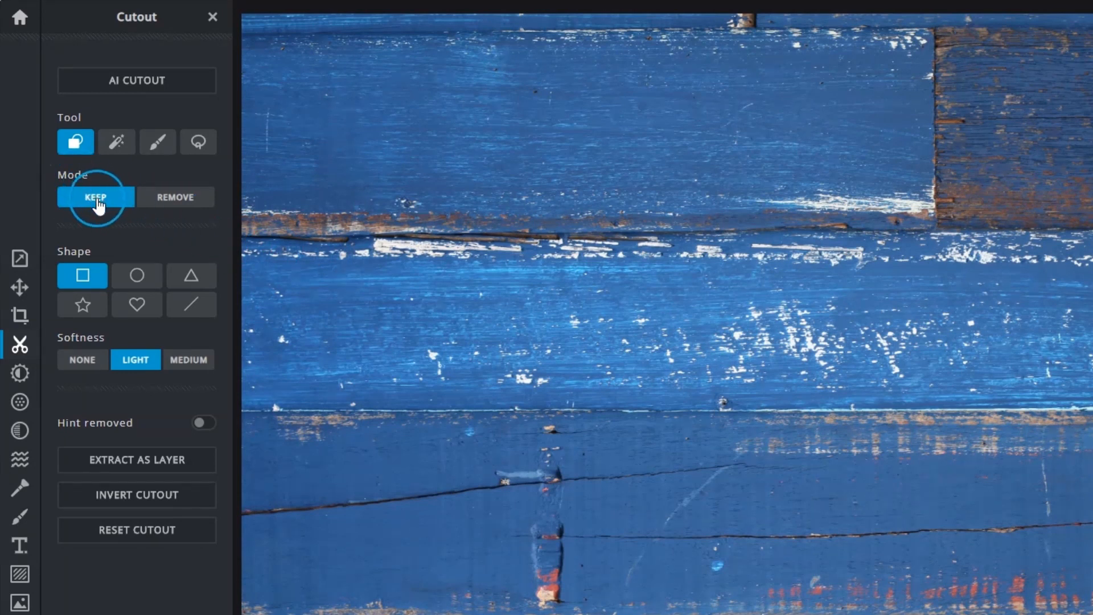
pyautogui.click(175, 196)
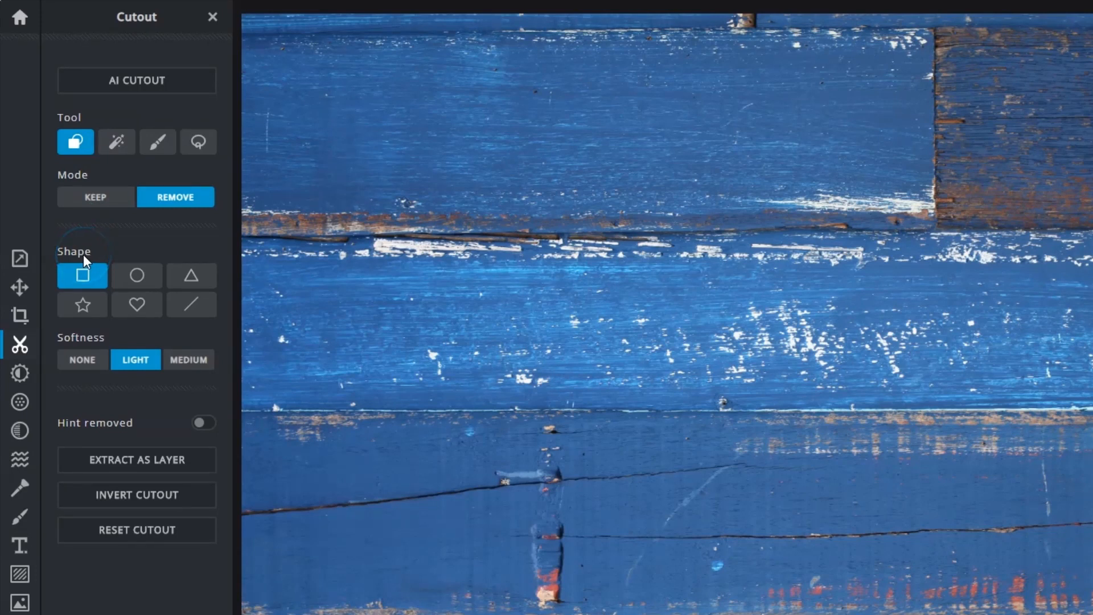
pyautogui.moveTo(97, 347)
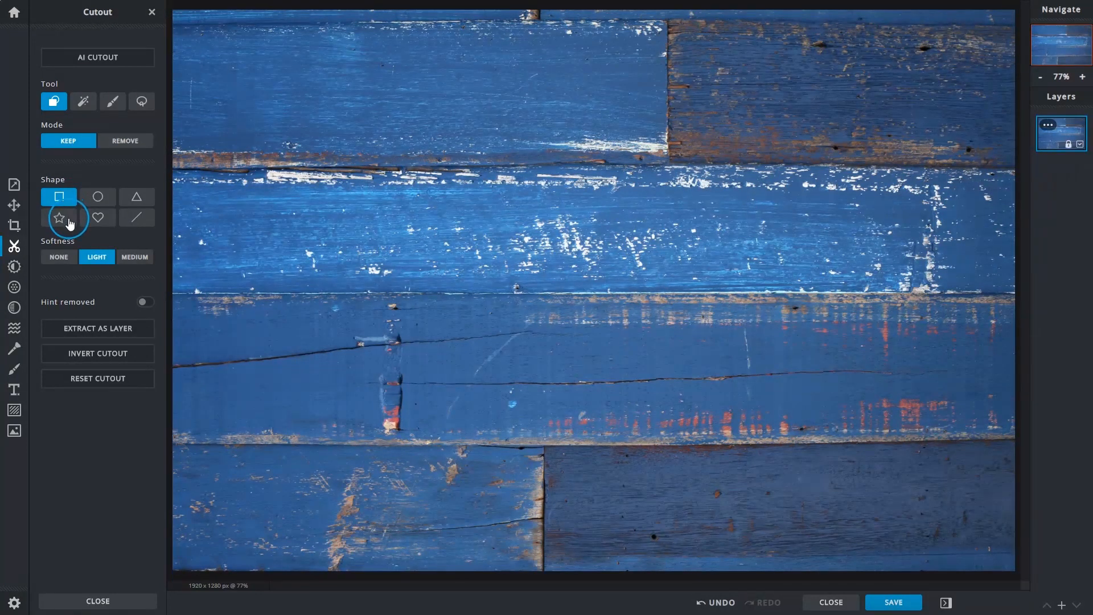
# - Choose the Star cutout shape with Softness set to None and cut stars from the planks
pyautogui.click(59, 218)
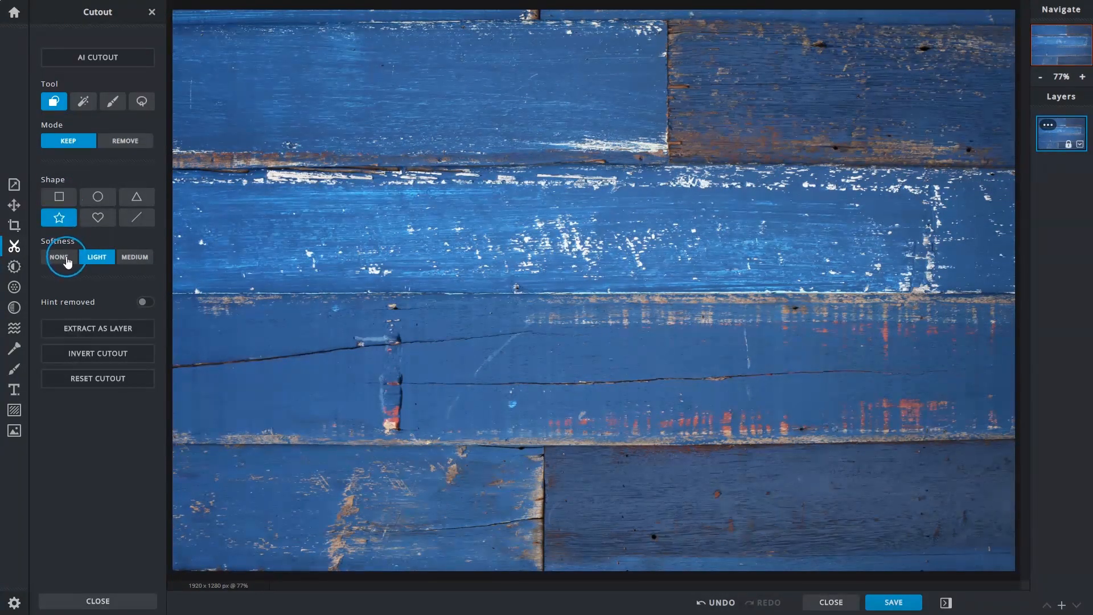
pyautogui.click(59, 257)
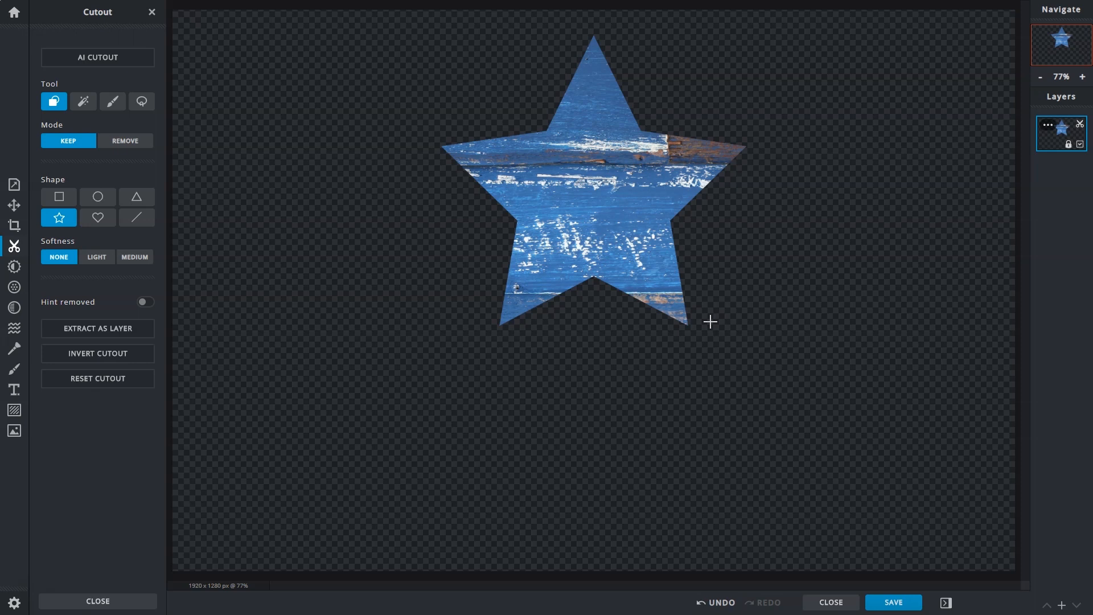
pyautogui.moveTo(262, 319)
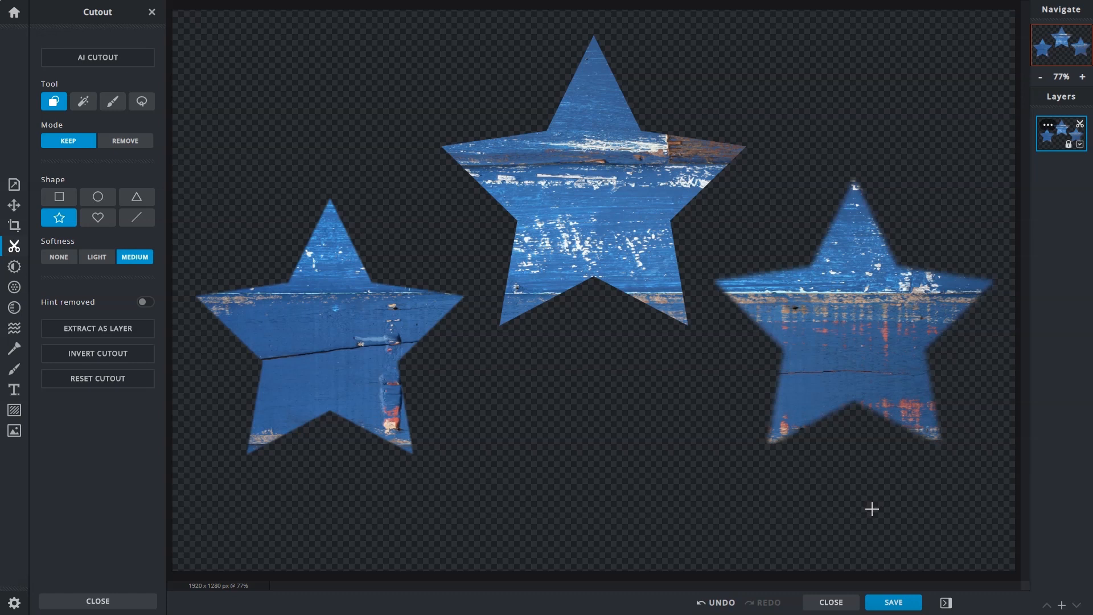
pyautogui.click(144, 302)
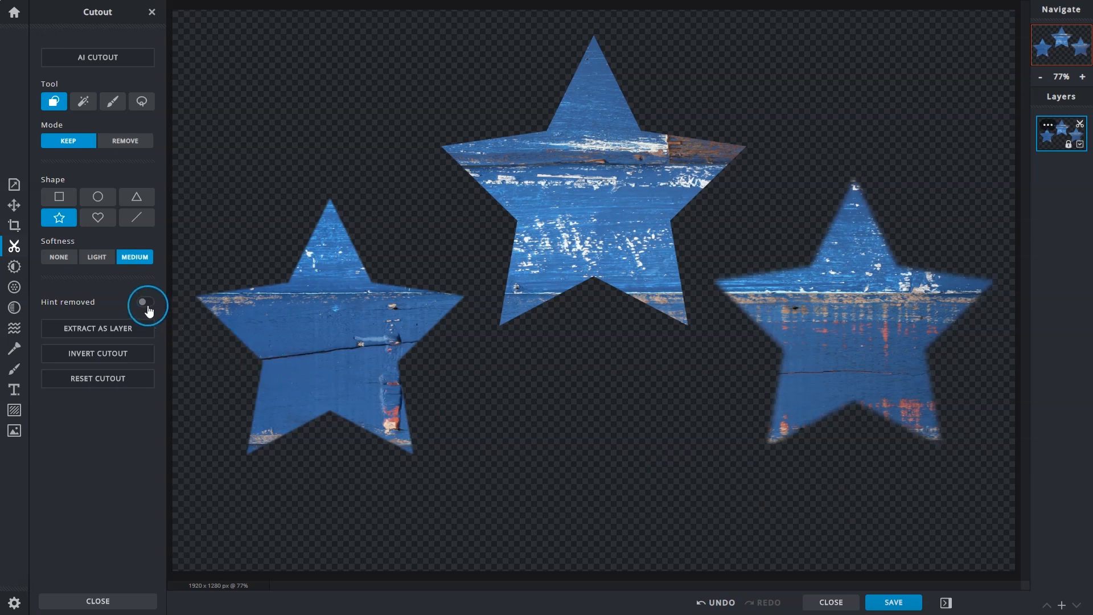
# - Toggle the removed-area hint, try Extract as Layer, and invert the star cutout
pyautogui.click(147, 305)
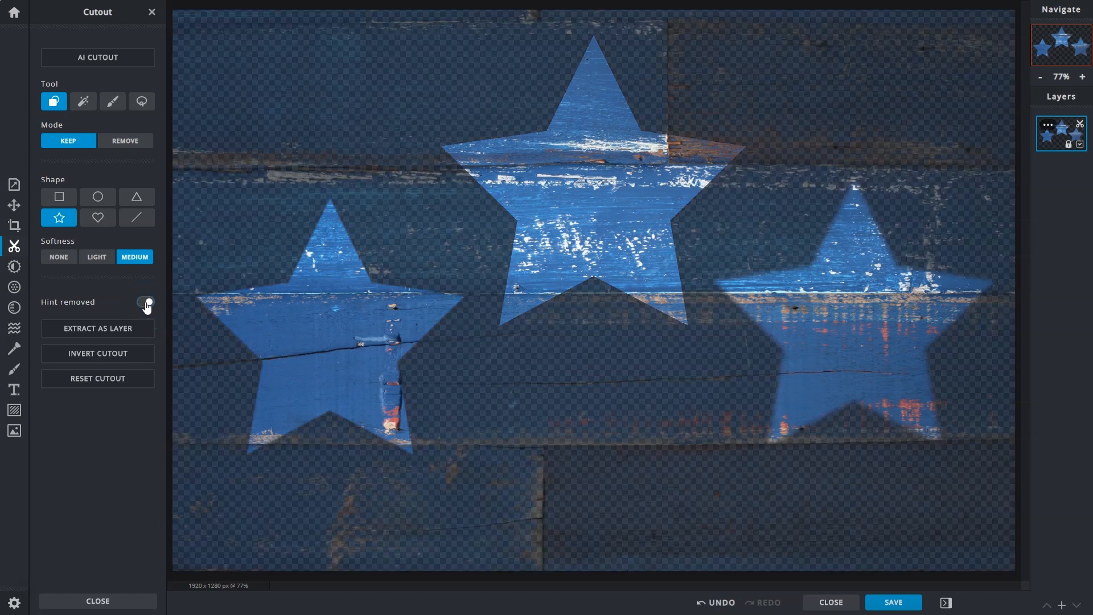
pyautogui.click(147, 306)
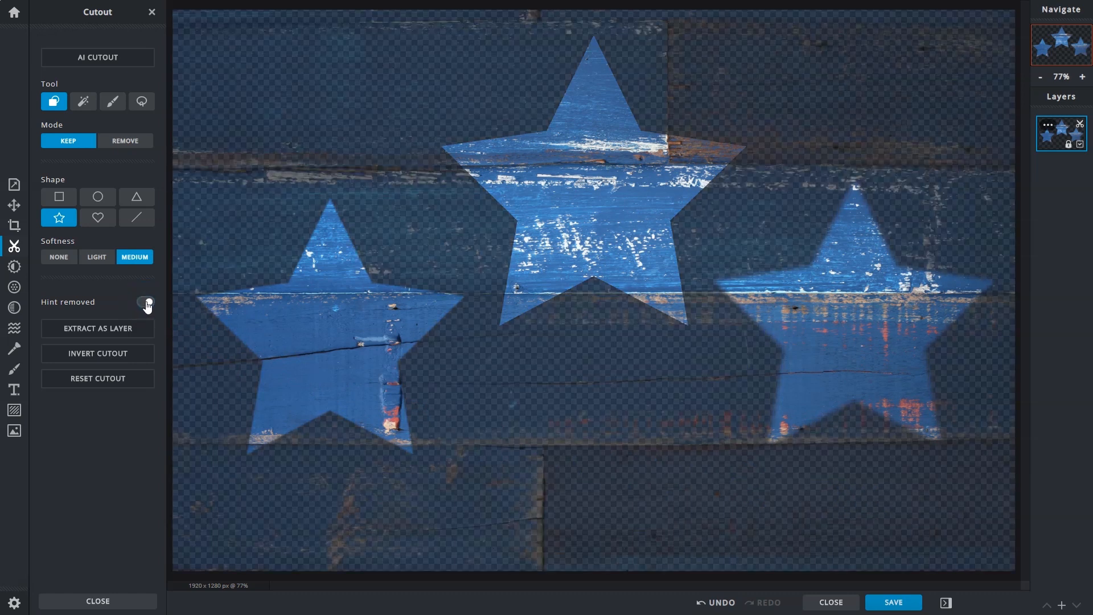
pyautogui.click(146, 305)
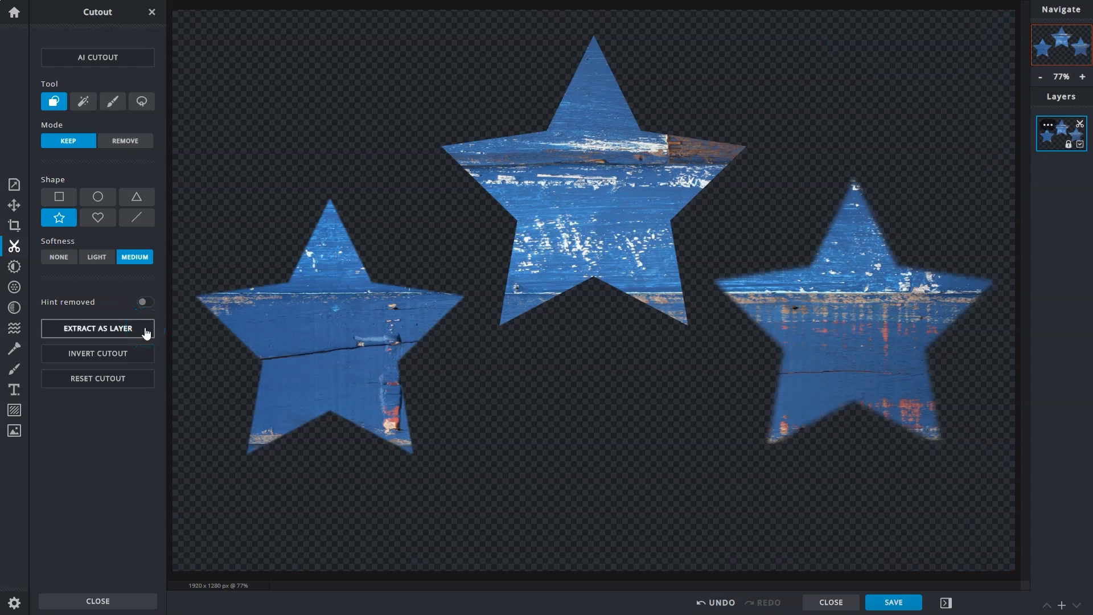
pyautogui.click(97, 328)
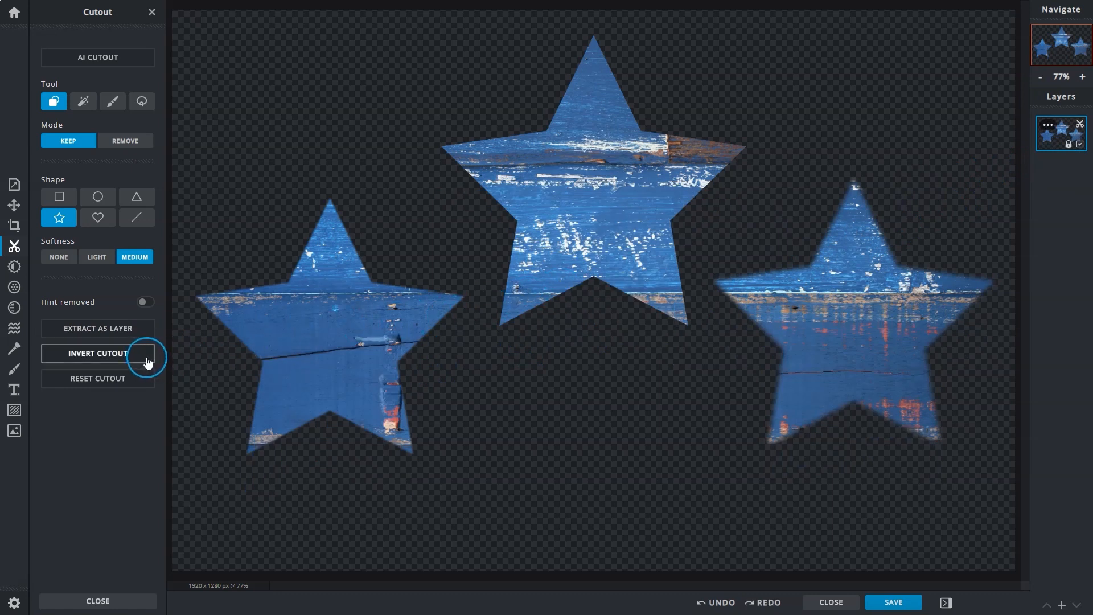
pyautogui.click(97, 353)
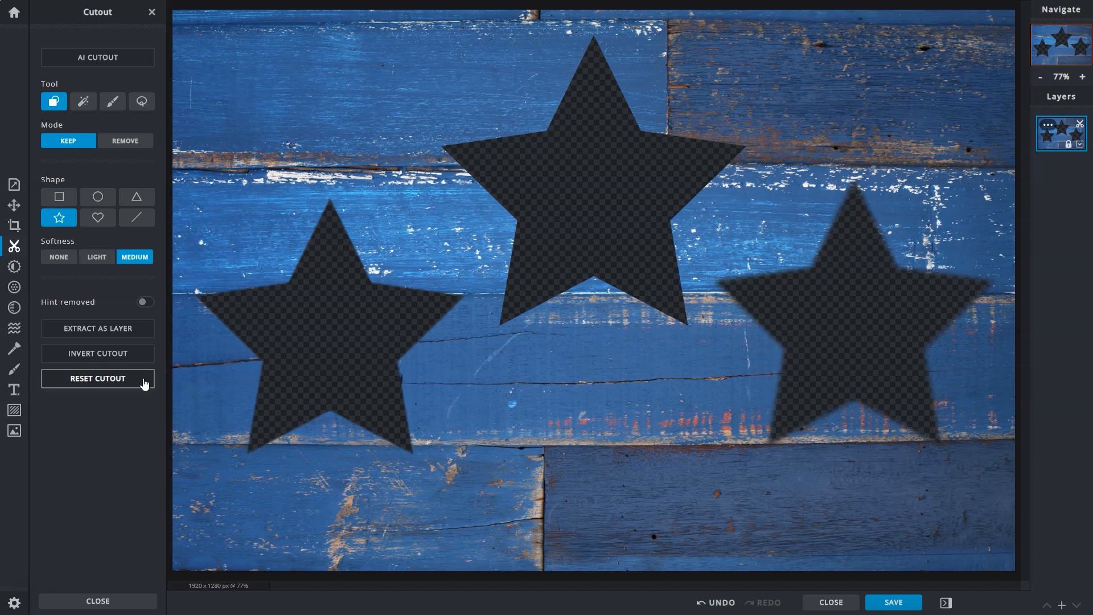
# - Reset the star cutout, switch between Remove and Keep modes, and return Home
pyautogui.click(97, 378)
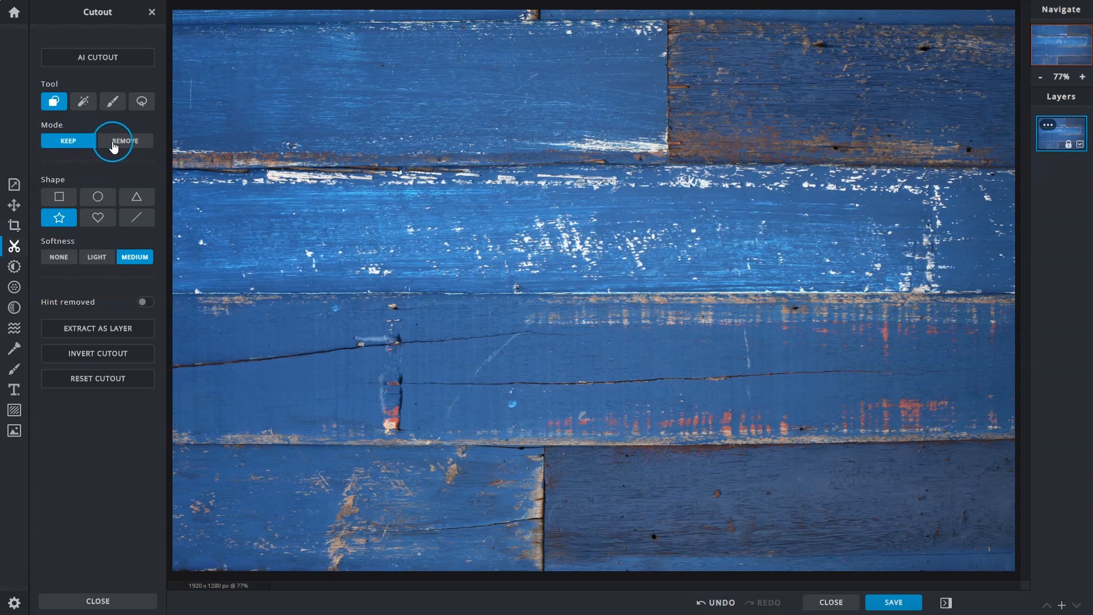
pyautogui.click(125, 140)
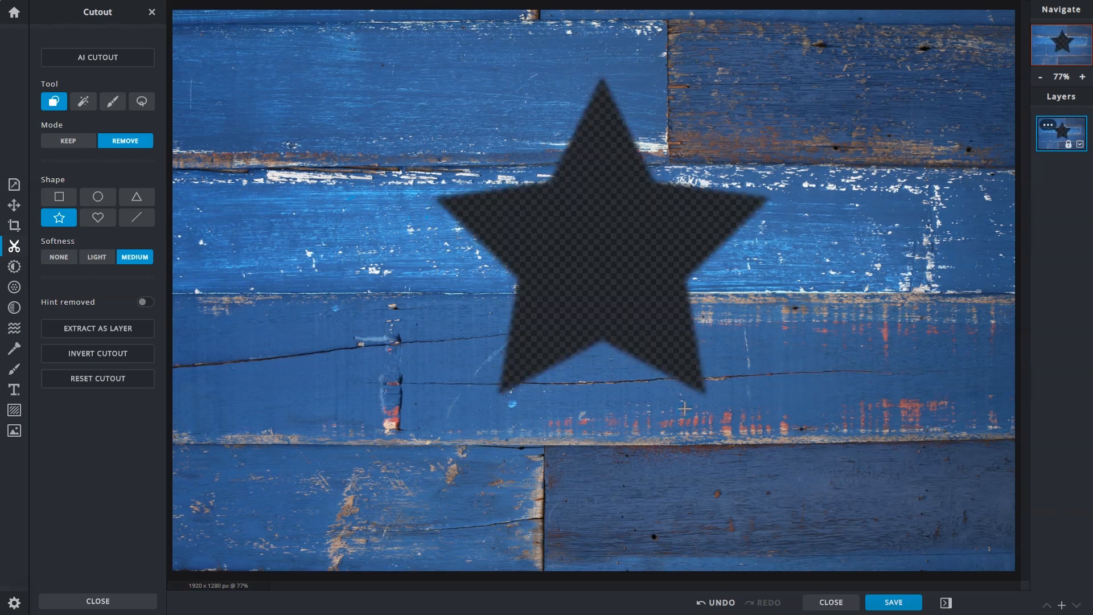
pyautogui.moveTo(644, 449)
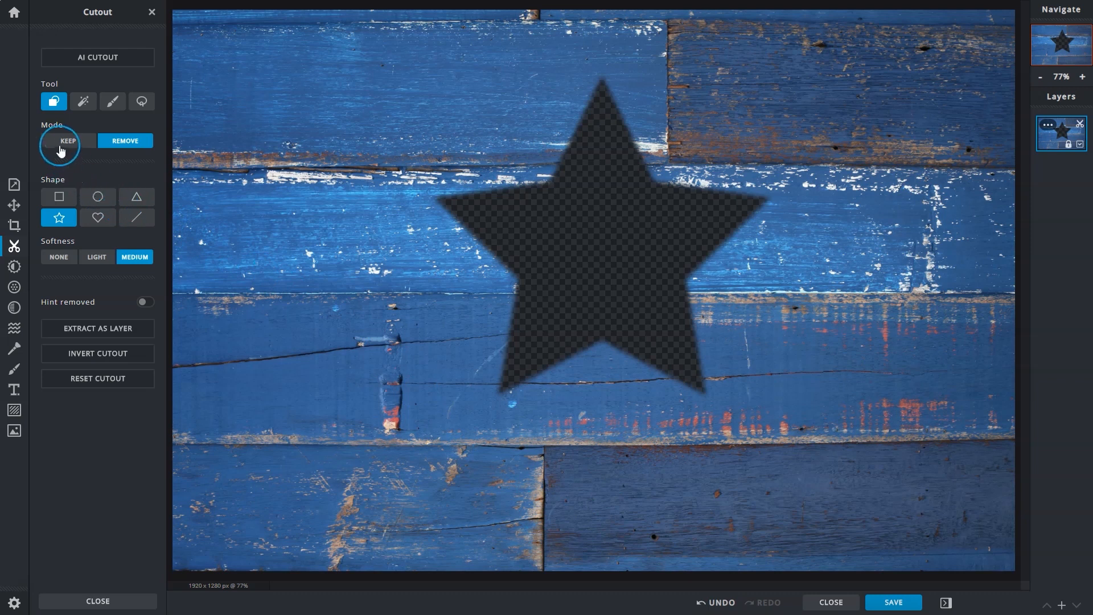
pyautogui.click(58, 196)
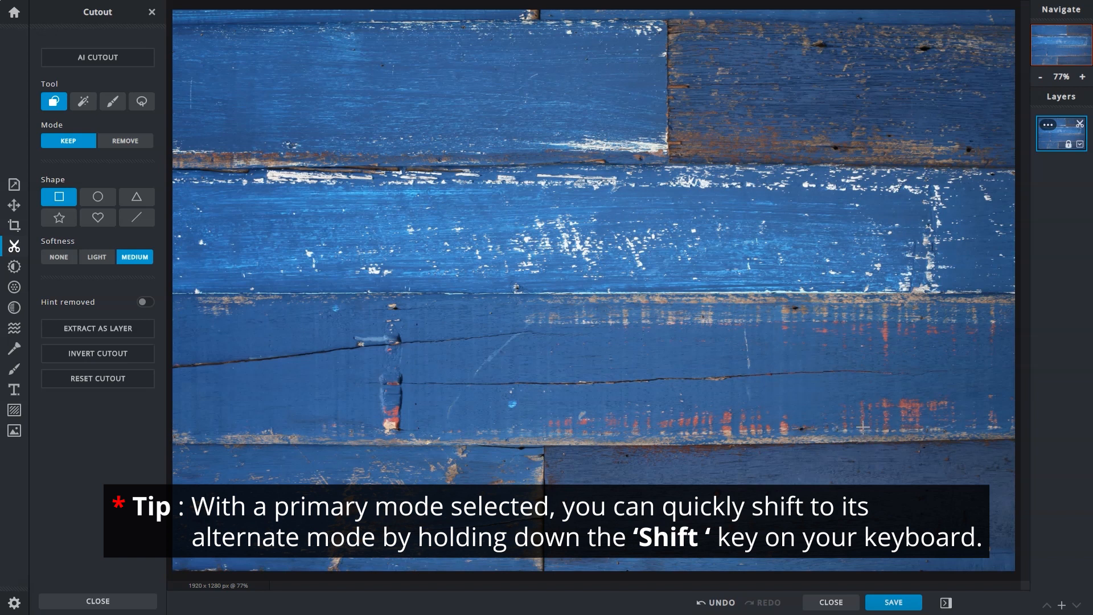
pyautogui.click(67, 140)
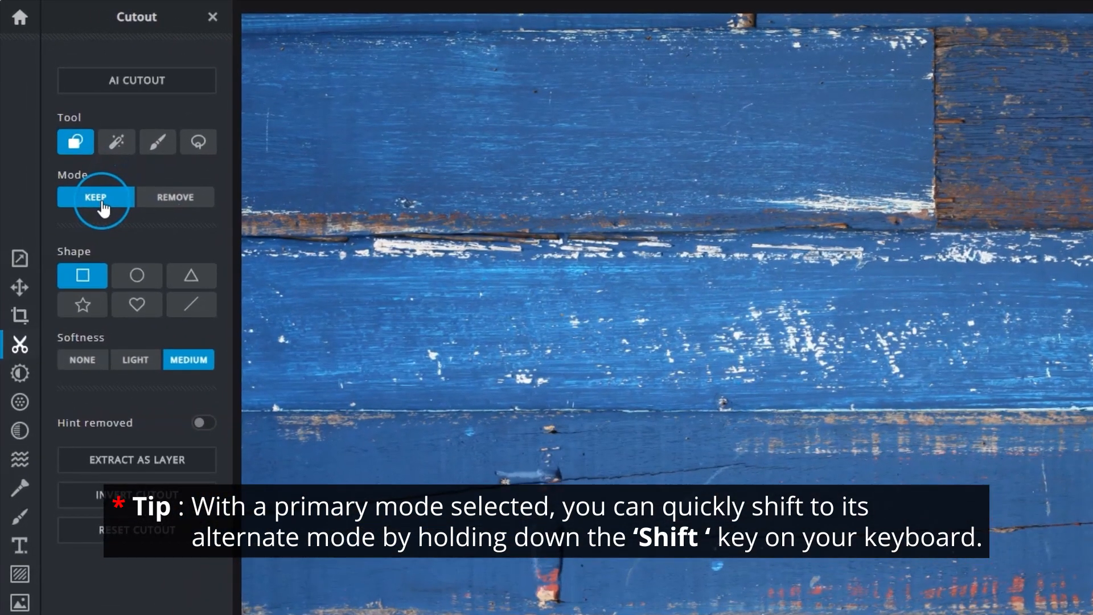
pyautogui.click(175, 196)
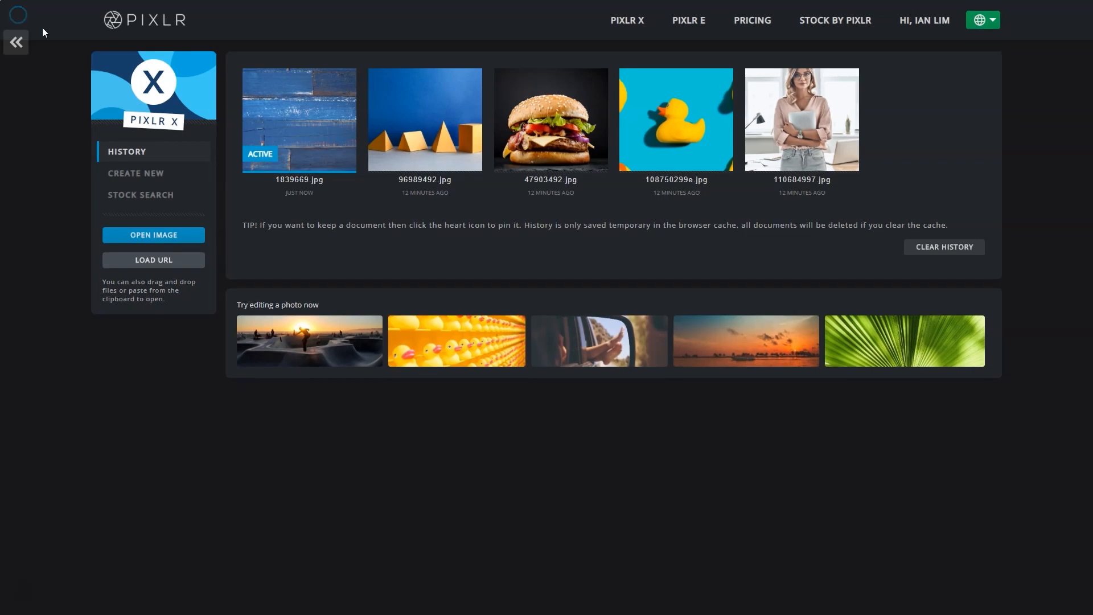
# - Open the orange paper shapes photo and choose Magic Cutout
pyautogui.click(425, 119)
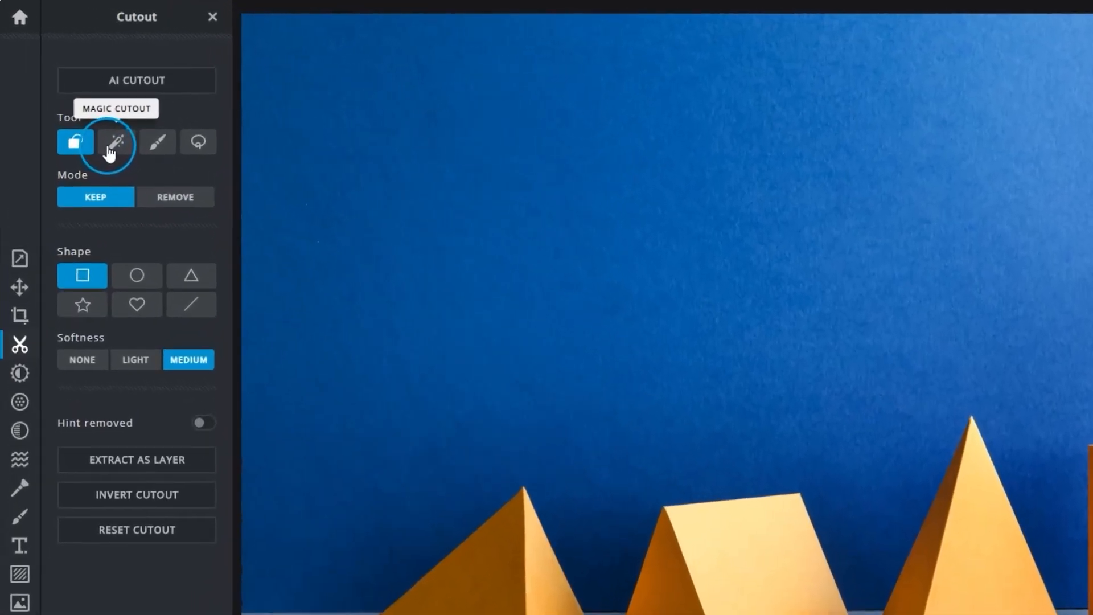
pyautogui.click(115, 143)
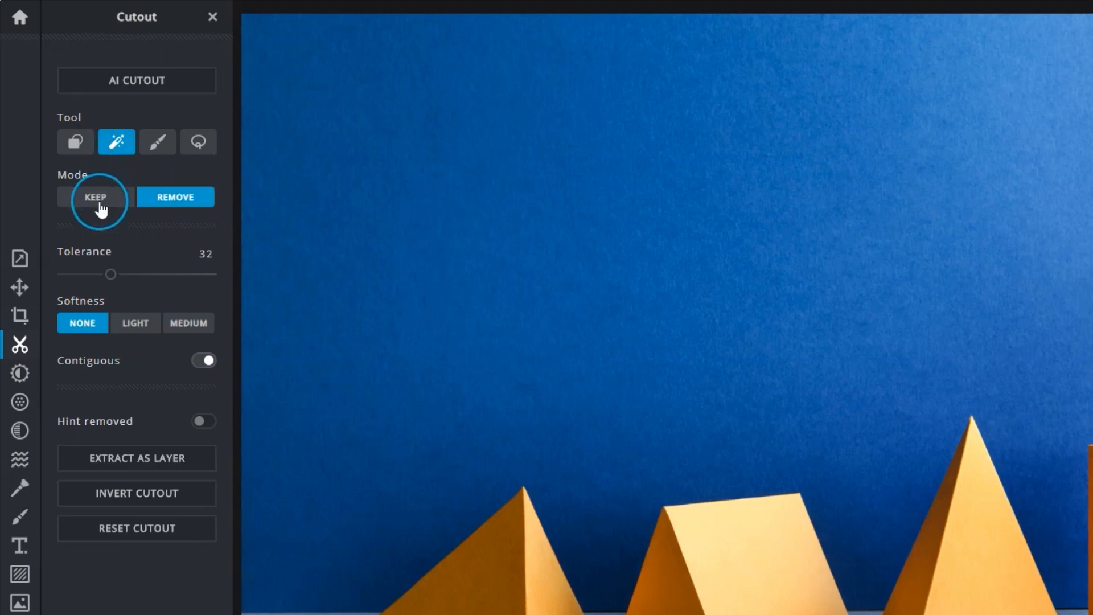
pyautogui.moveTo(110, 277)
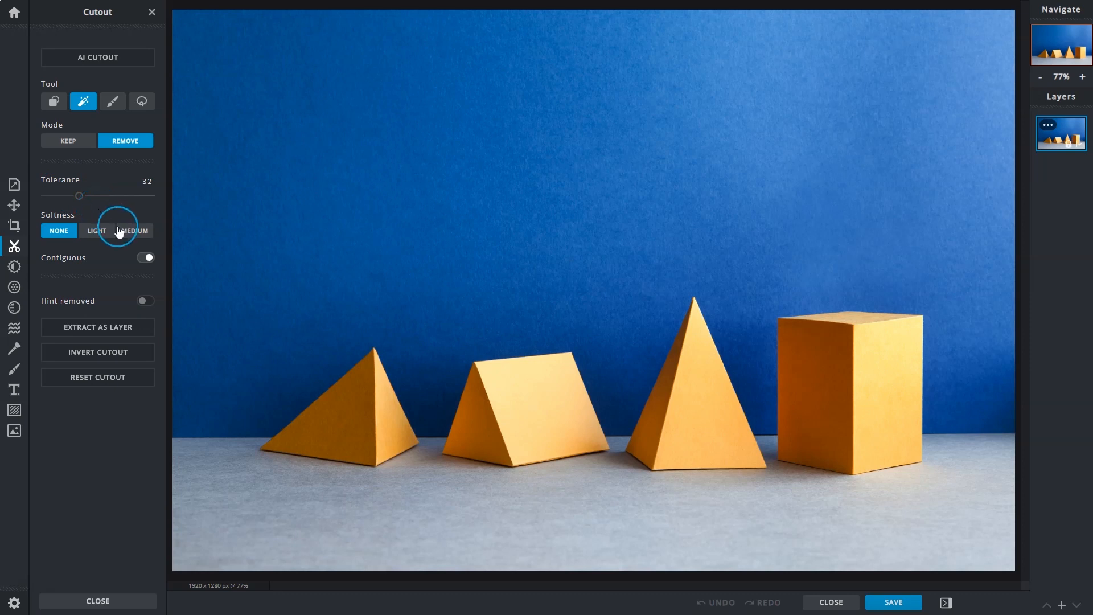
pyautogui.moveTo(591, 290)
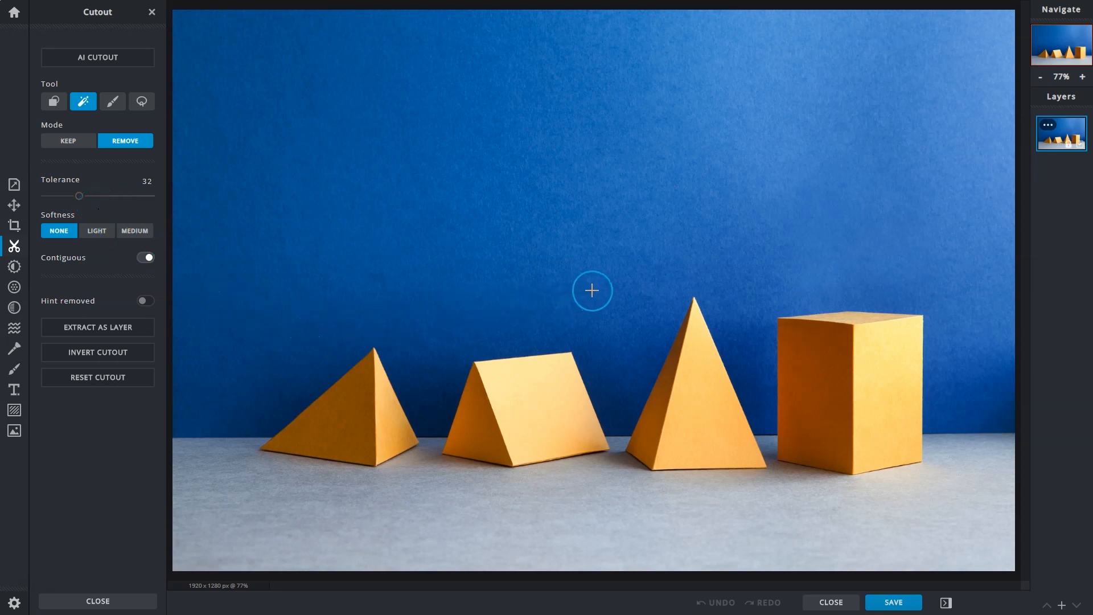
# - Remove and restore the blue background, testing colour tolerance 66, 96, then back to 32
pyautogui.click(591, 290)
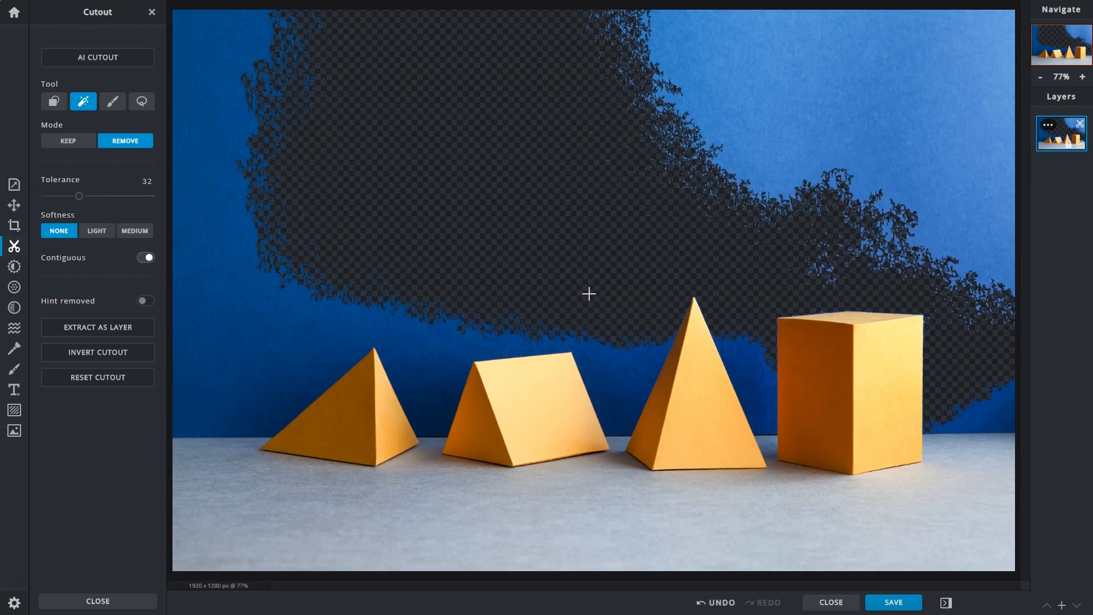
pyautogui.click(716, 603)
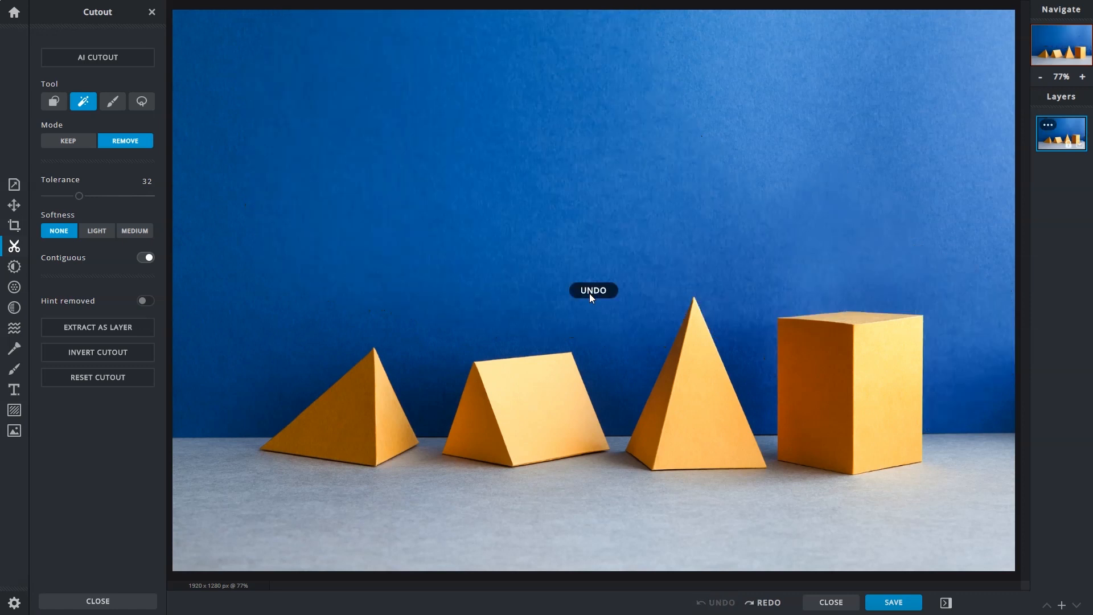
pyautogui.moveTo(79, 196); pyautogui.dragTo(110, 196)
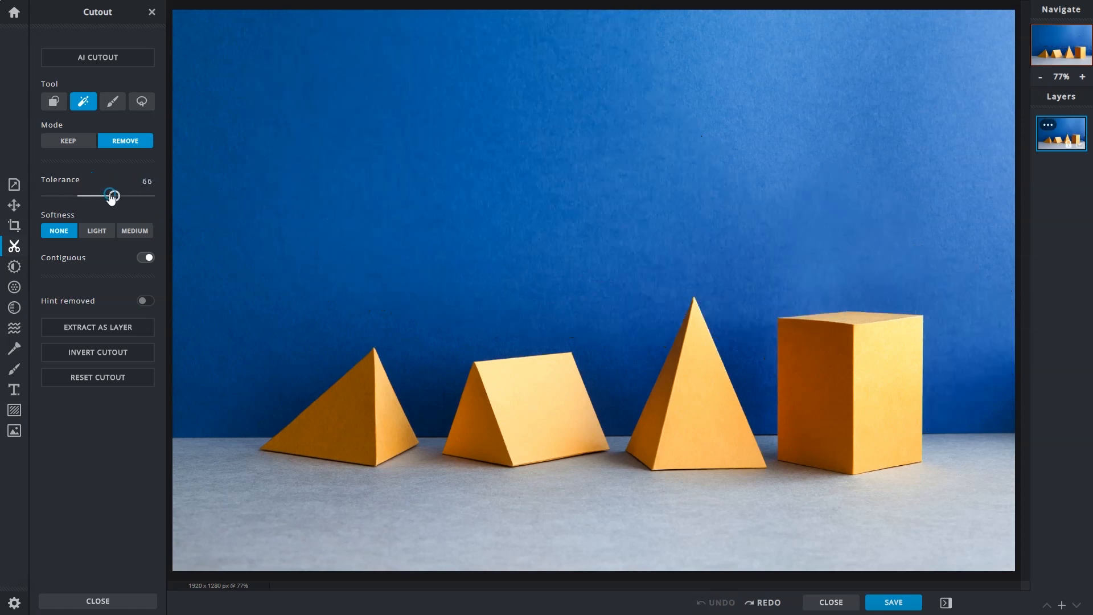
pyautogui.moveTo(110, 196); pyautogui.dragTo(147, 196)
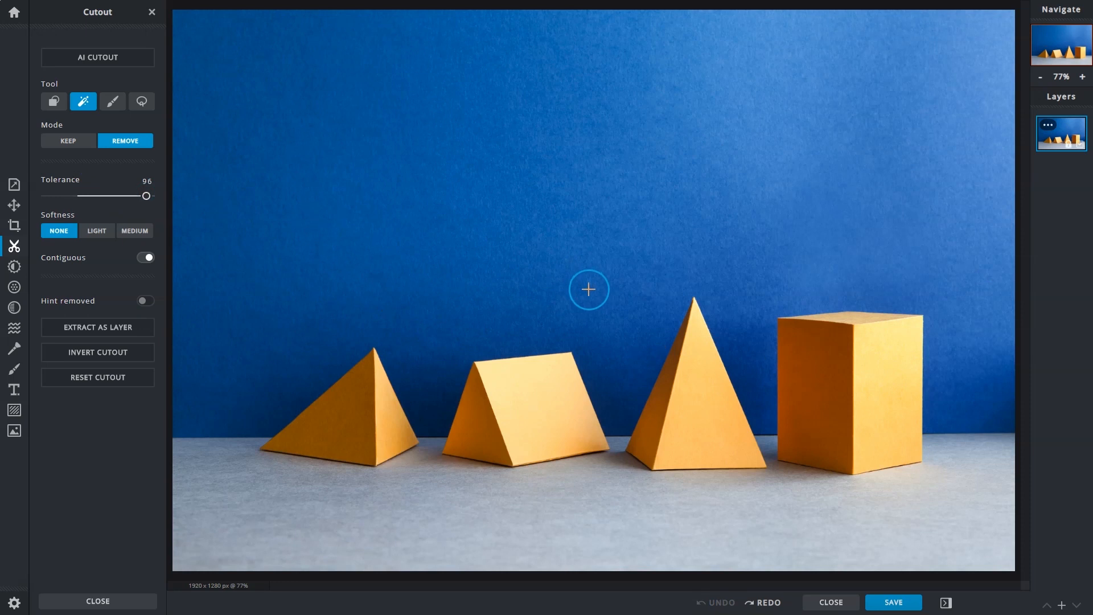
pyautogui.click(589, 289)
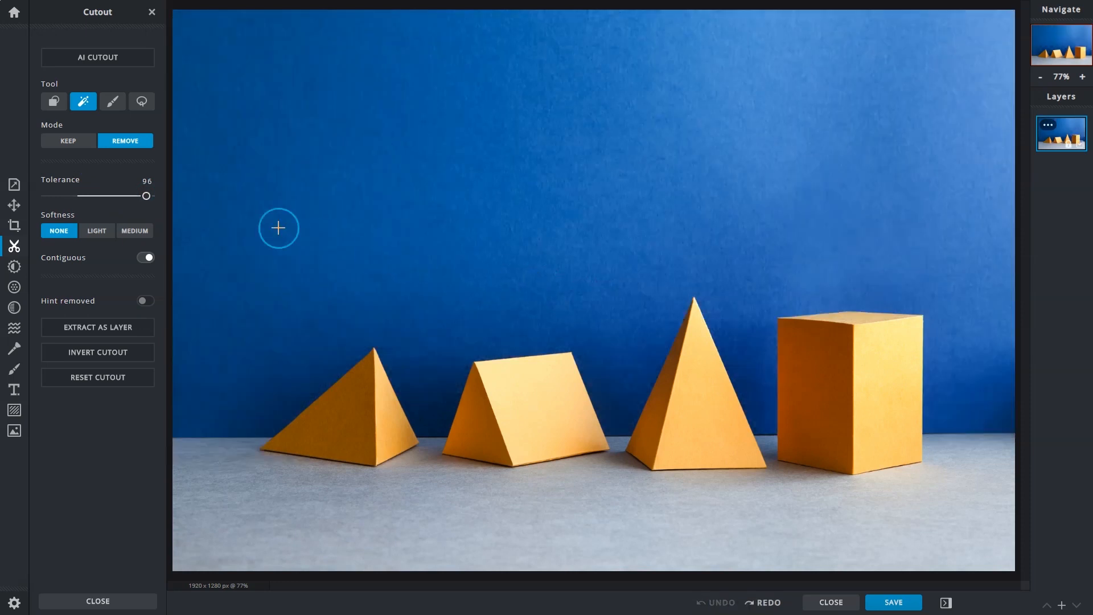
pyautogui.moveTo(146, 196); pyautogui.dragTo(80, 195)
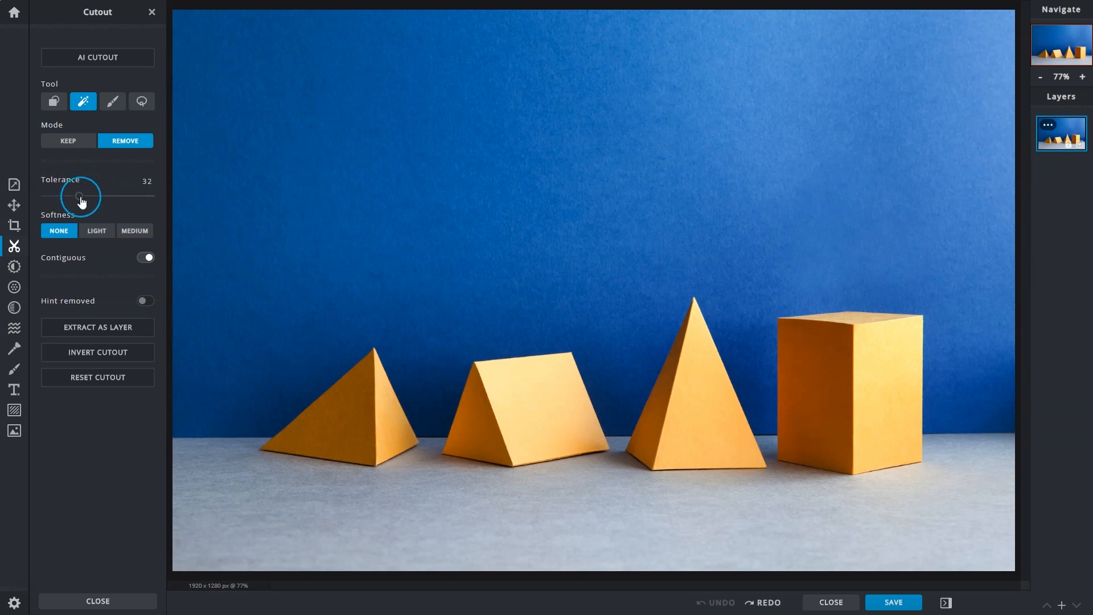
pyautogui.moveTo(111, 260)
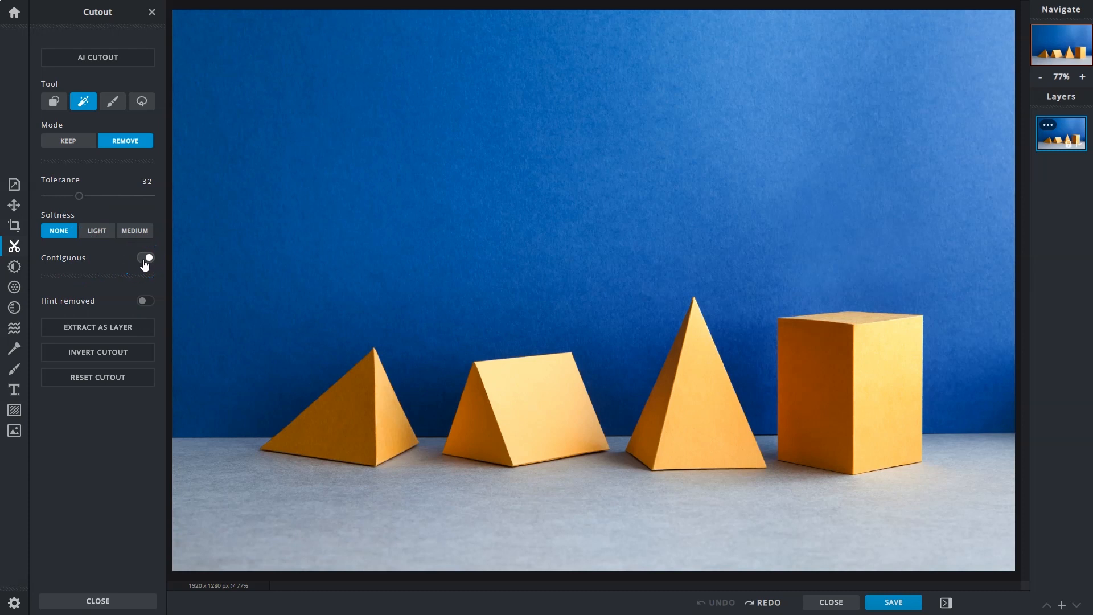
# - Remove the matching shaded faces across all shapes, undo it, and return Home
pyautogui.click(145, 257)
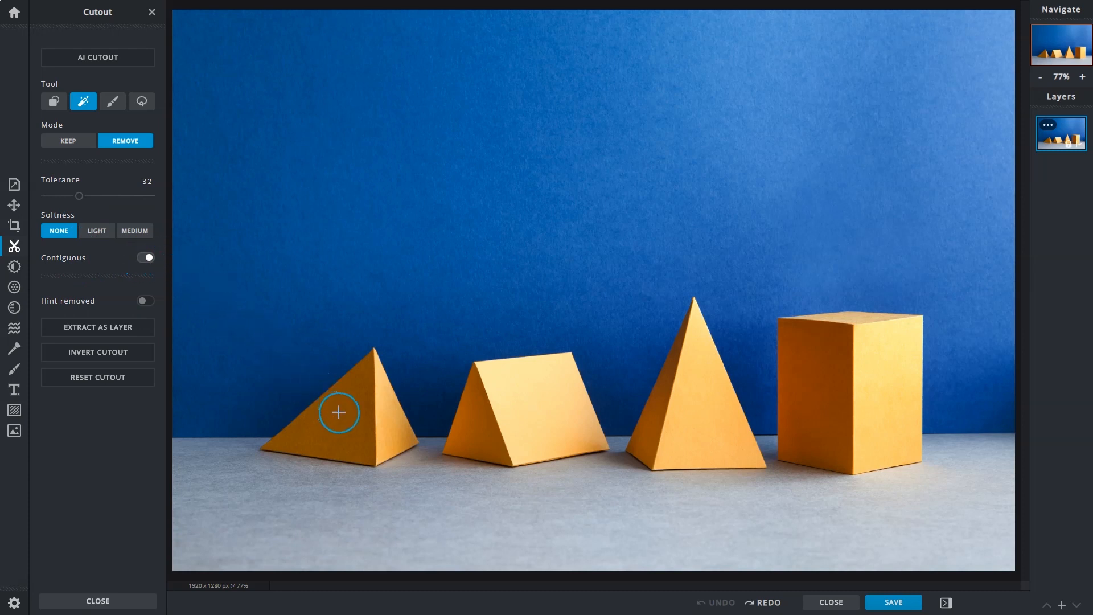
pyautogui.moveTo(346, 417)
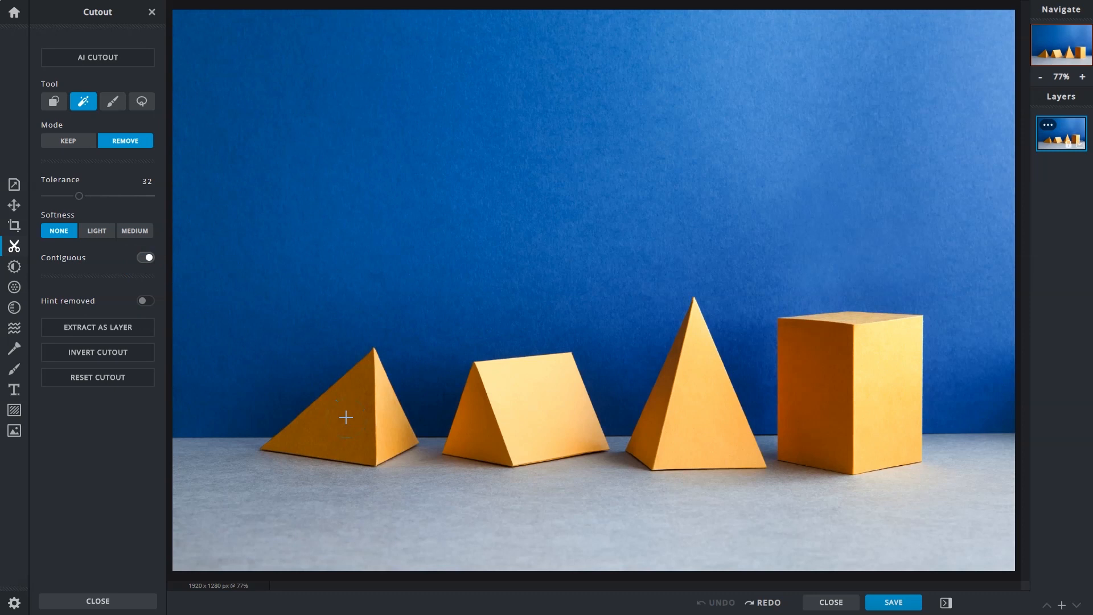
pyautogui.click(346, 419)
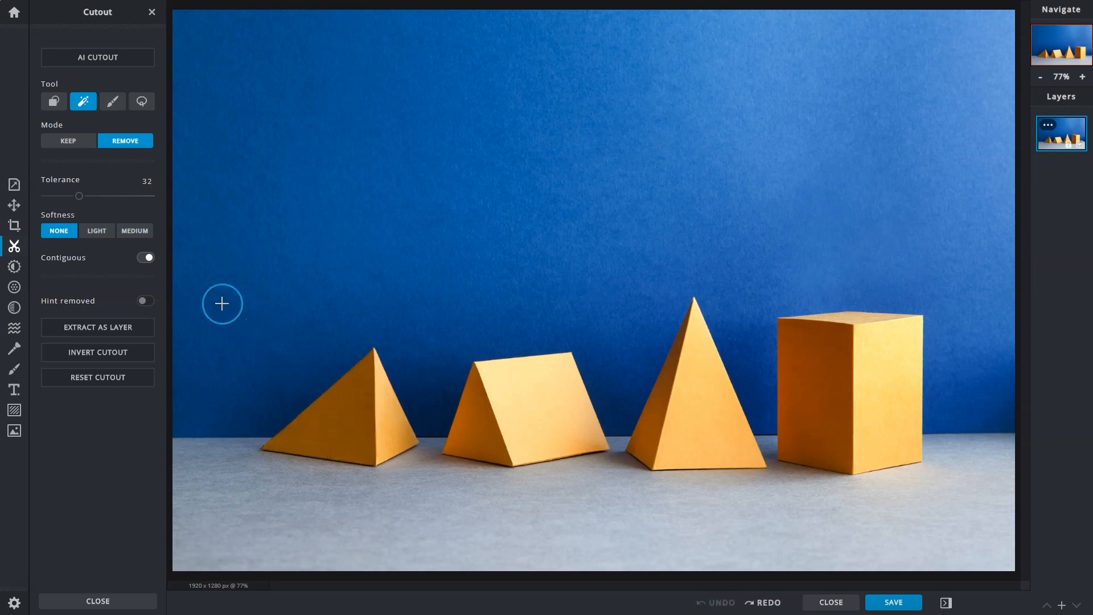
pyautogui.click(145, 262)
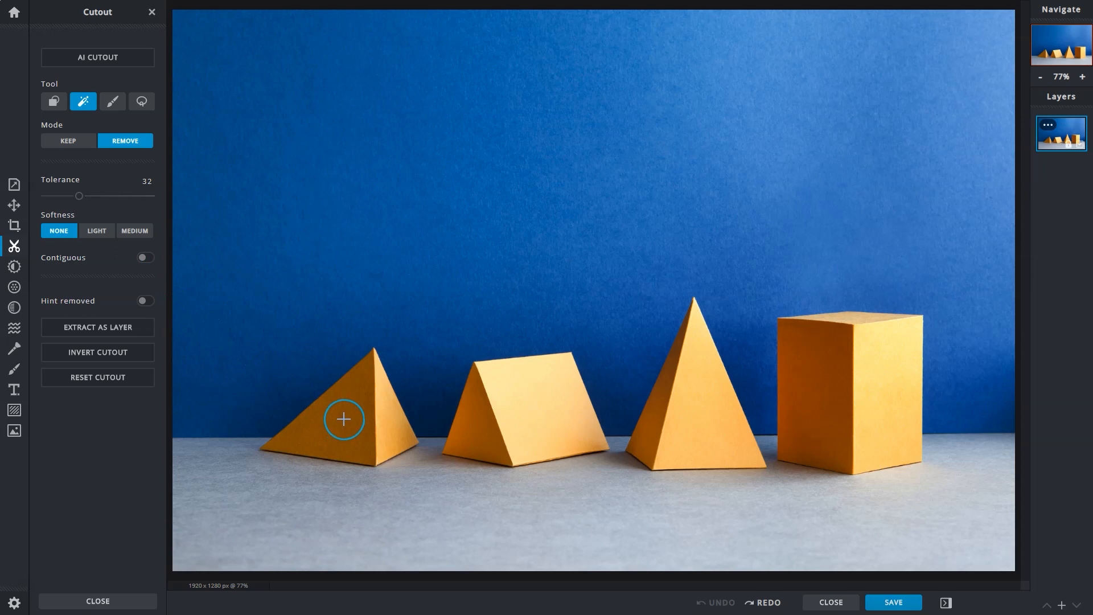
pyautogui.click(342, 419)
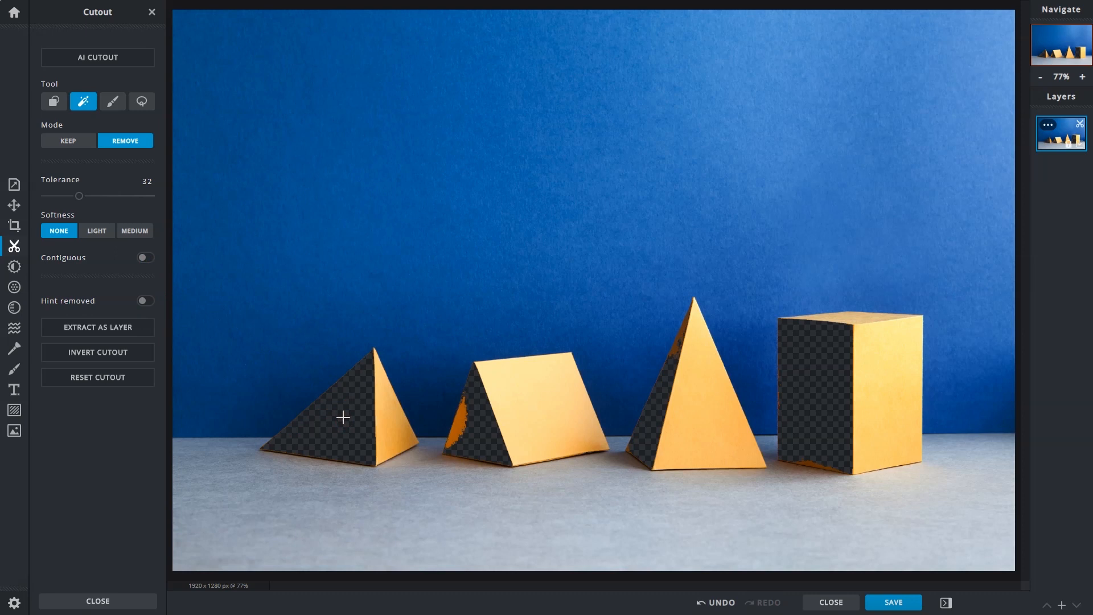
pyautogui.click(342, 407)
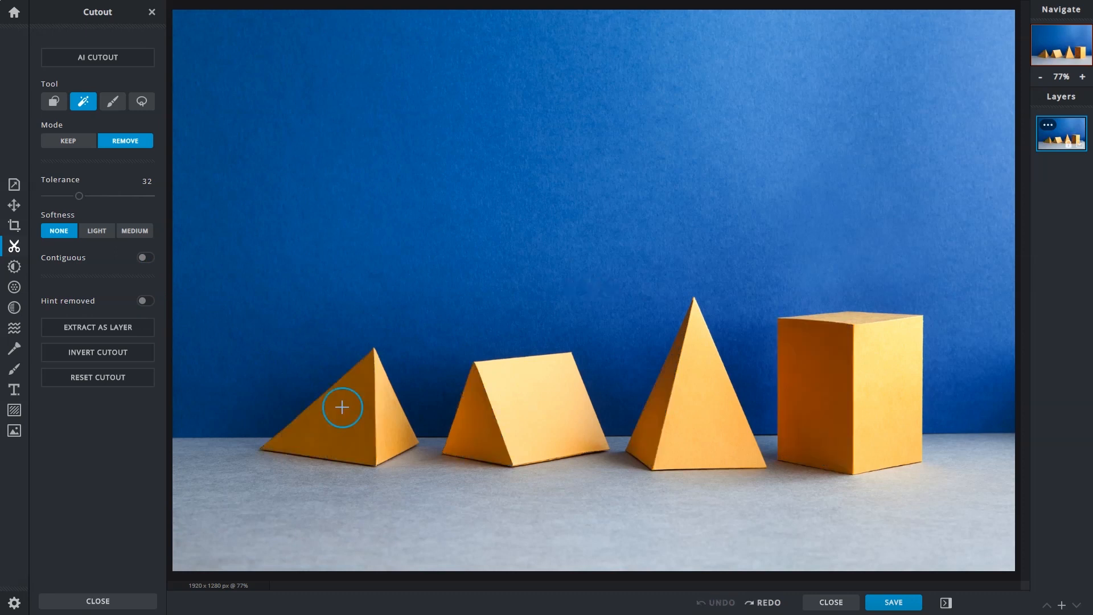
pyautogui.moveTo(13, 13)
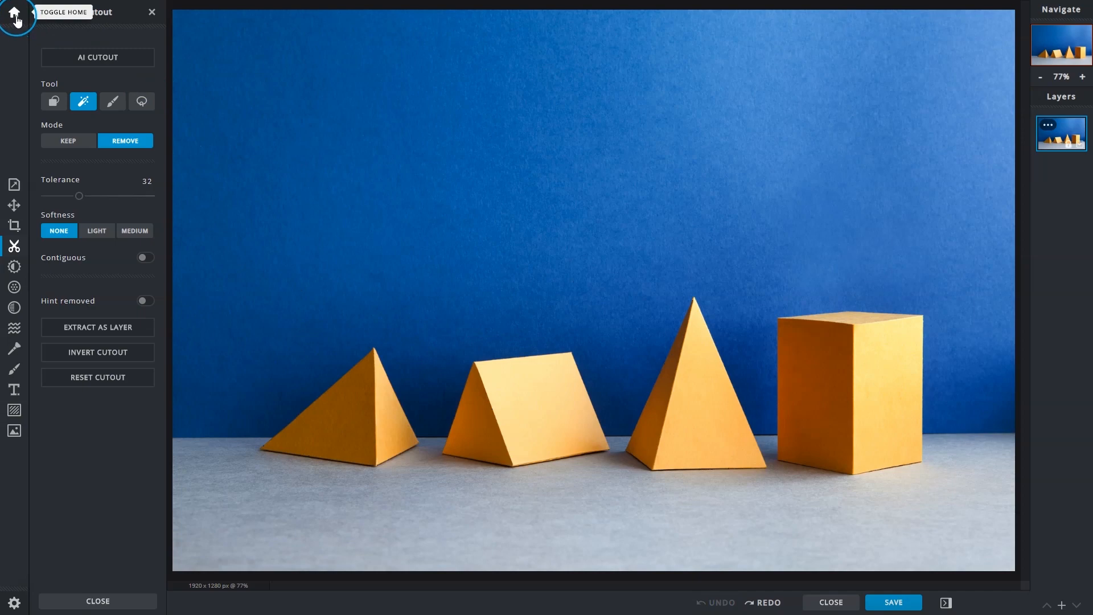
pyautogui.click(14, 12)
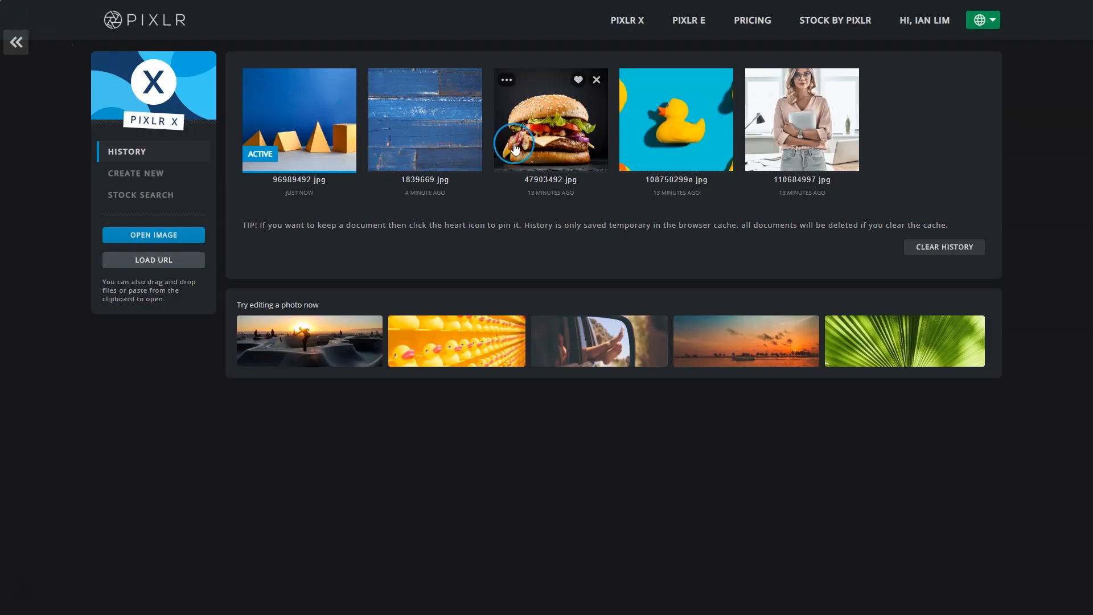
# - Open 47903492.jpg, brush background away with Draw Cutout, then paint it back in Keep mode
pyautogui.click(550, 119)
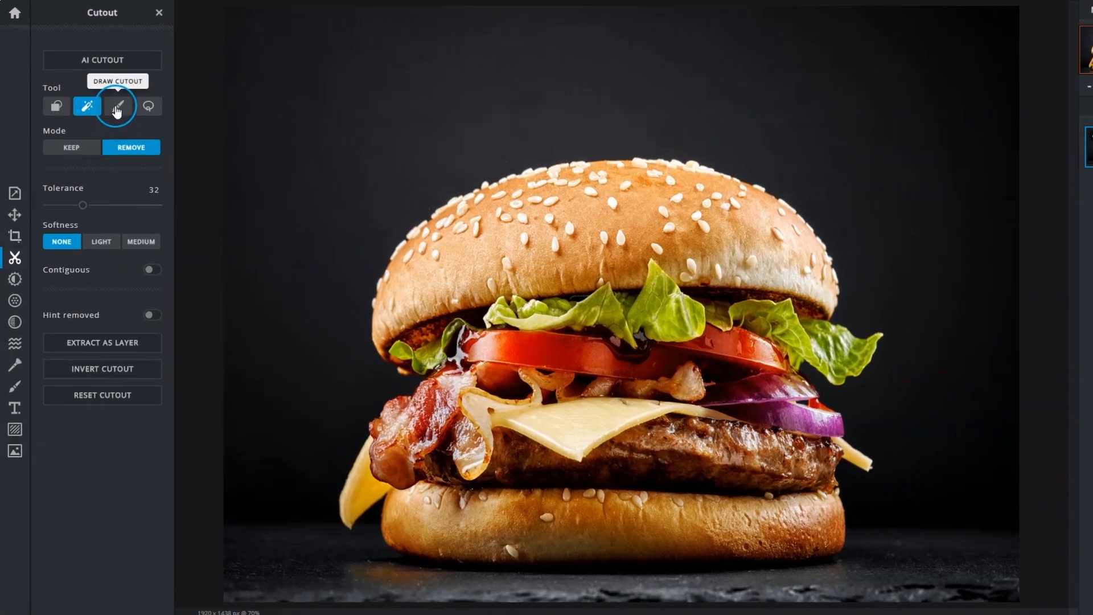
pyautogui.click(157, 143)
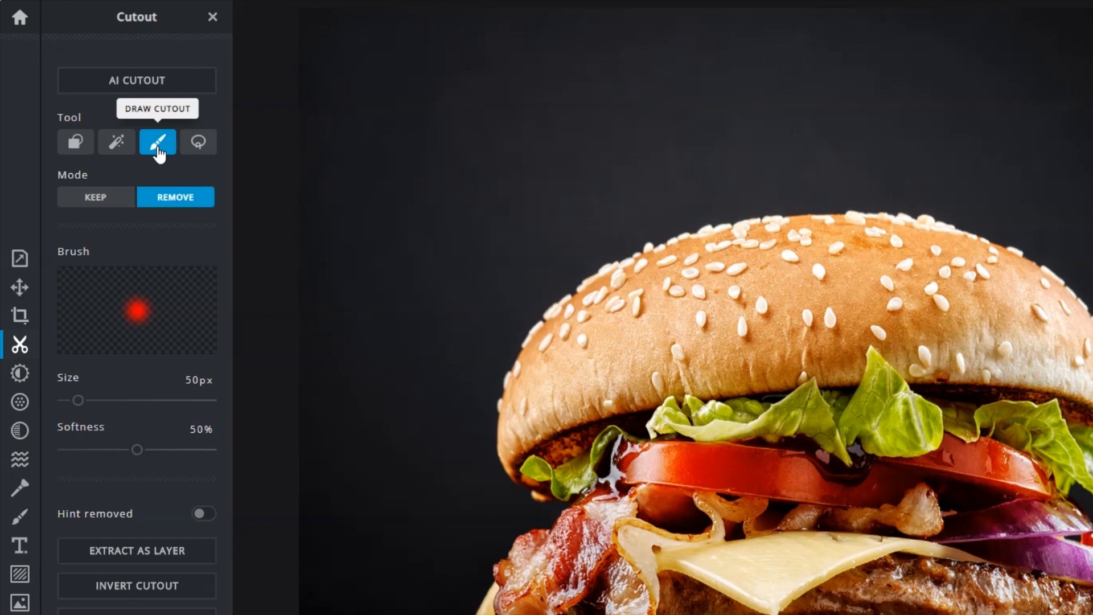
pyautogui.moveTo(146, 311)
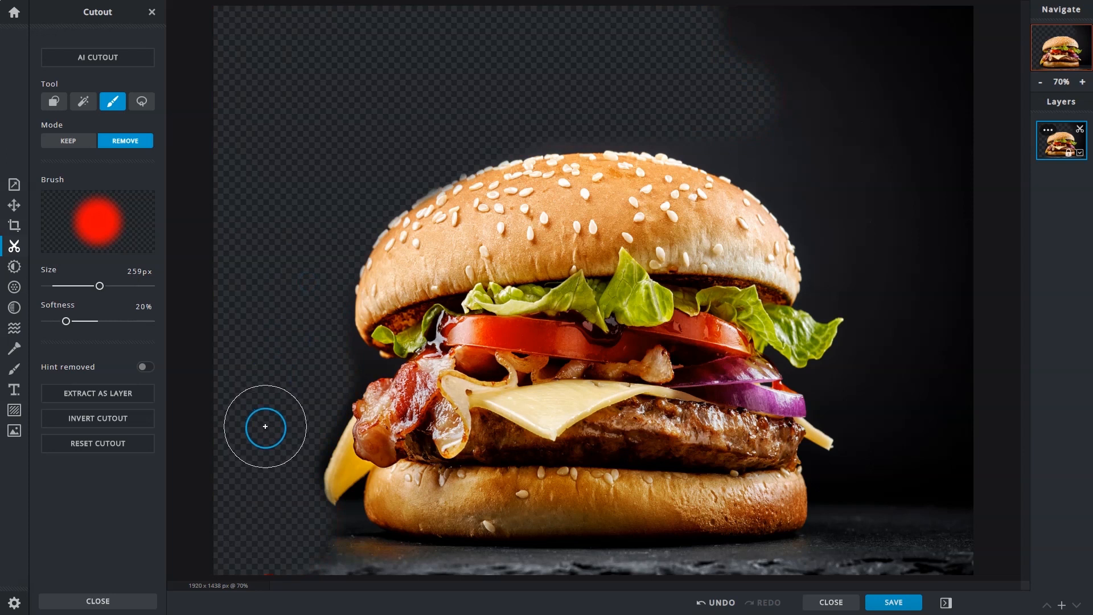
pyautogui.click(68, 141)
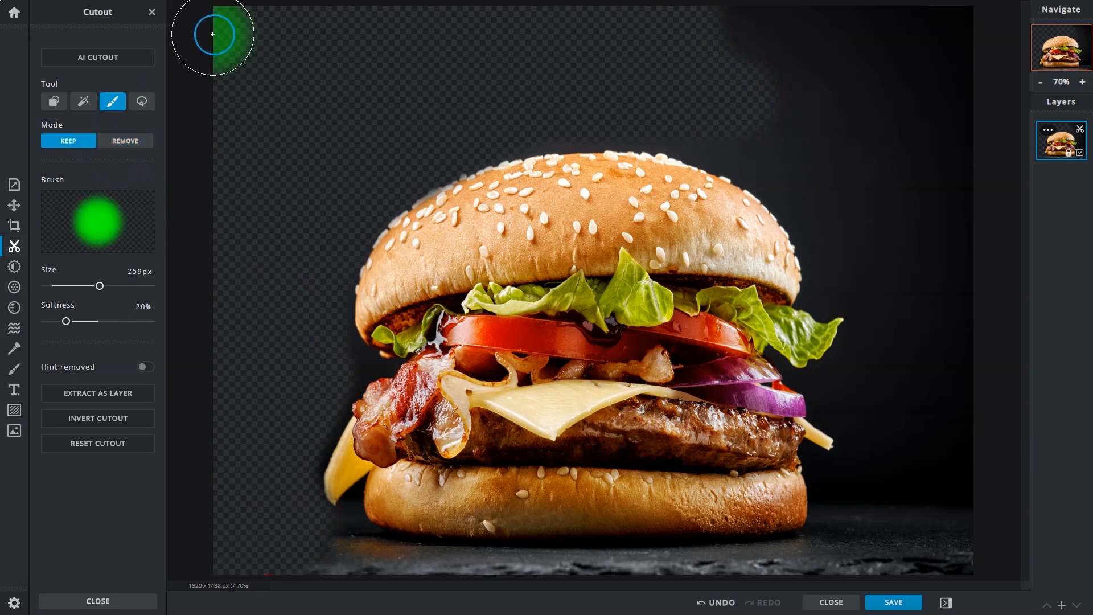
pyautogui.moveTo(212, 34); pyautogui.dragTo(606, 131)
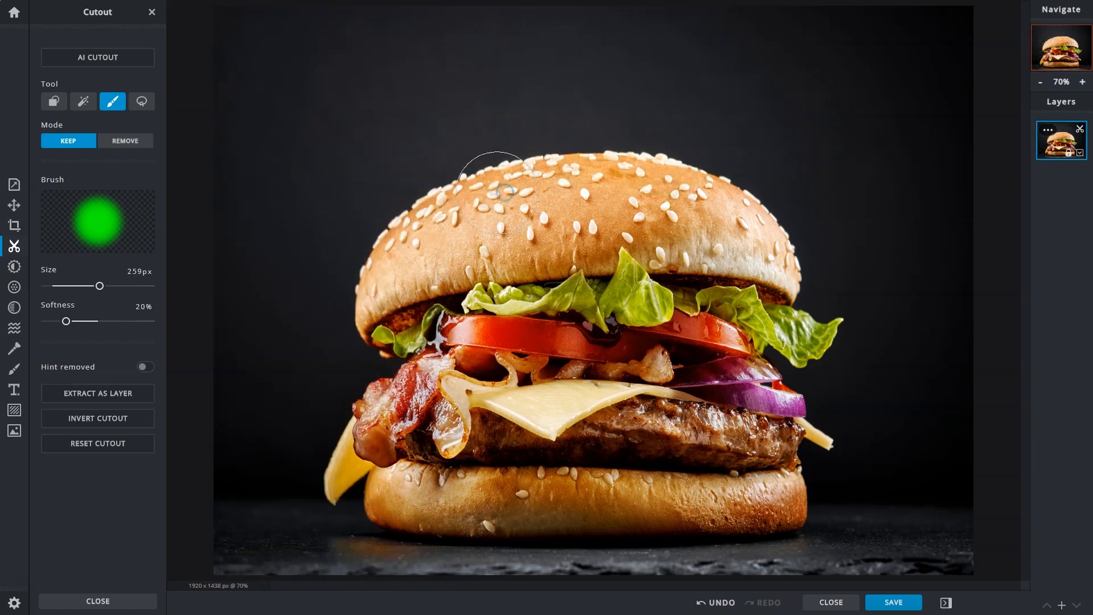
pyautogui.moveTo(13, 13)
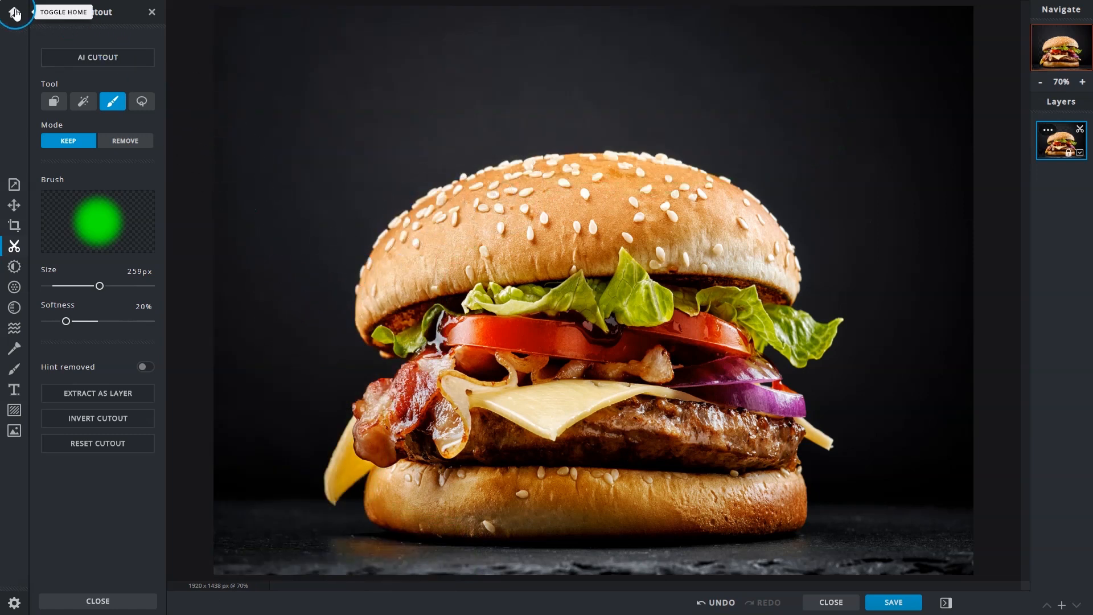
# - Open the rubber duck photo and lasso-cut the duck in Keep mode, toggling the removed hint
pyautogui.click(15, 13)
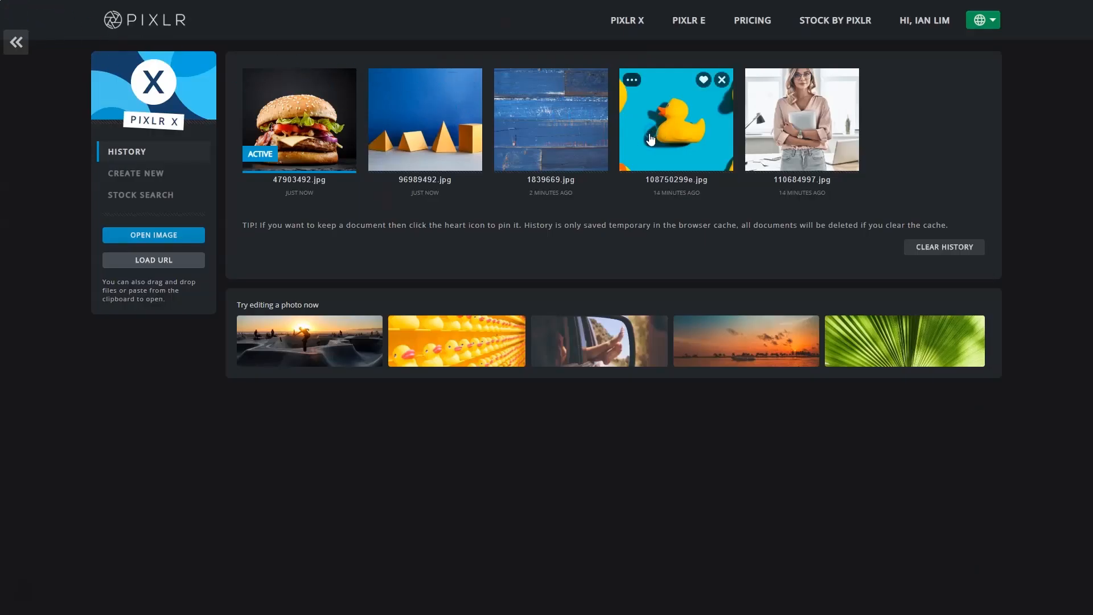
pyautogui.click(675, 118)
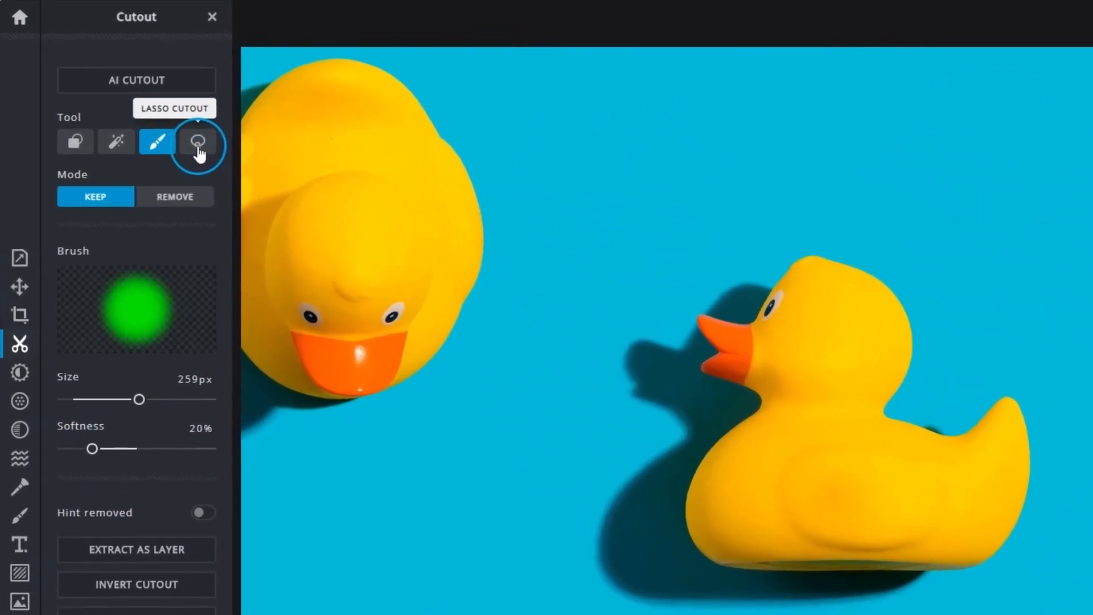
pyautogui.click(199, 142)
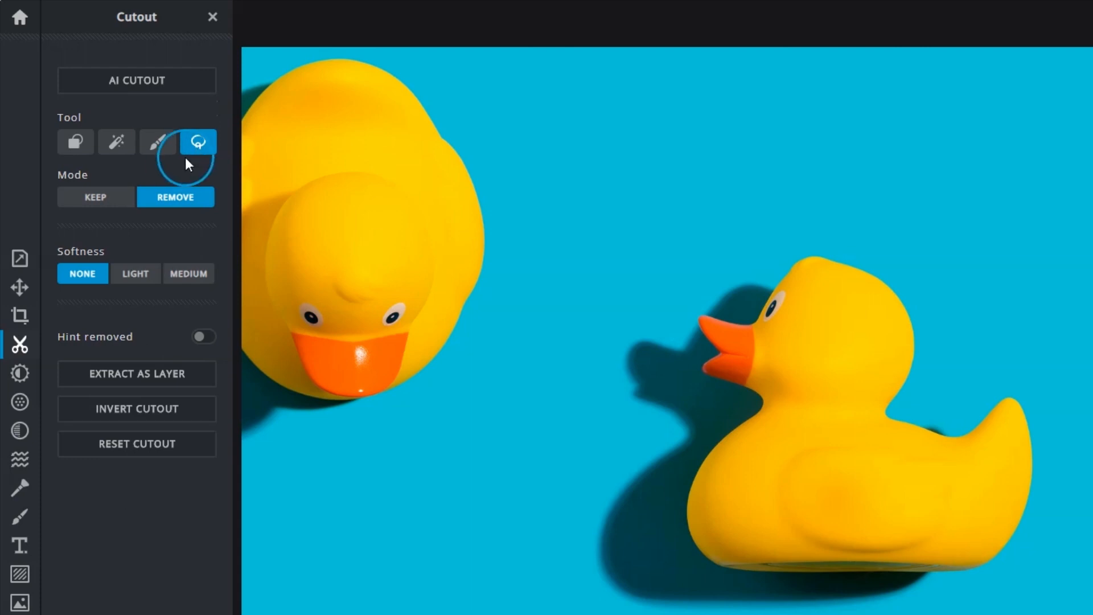
pyautogui.moveTo(108, 204)
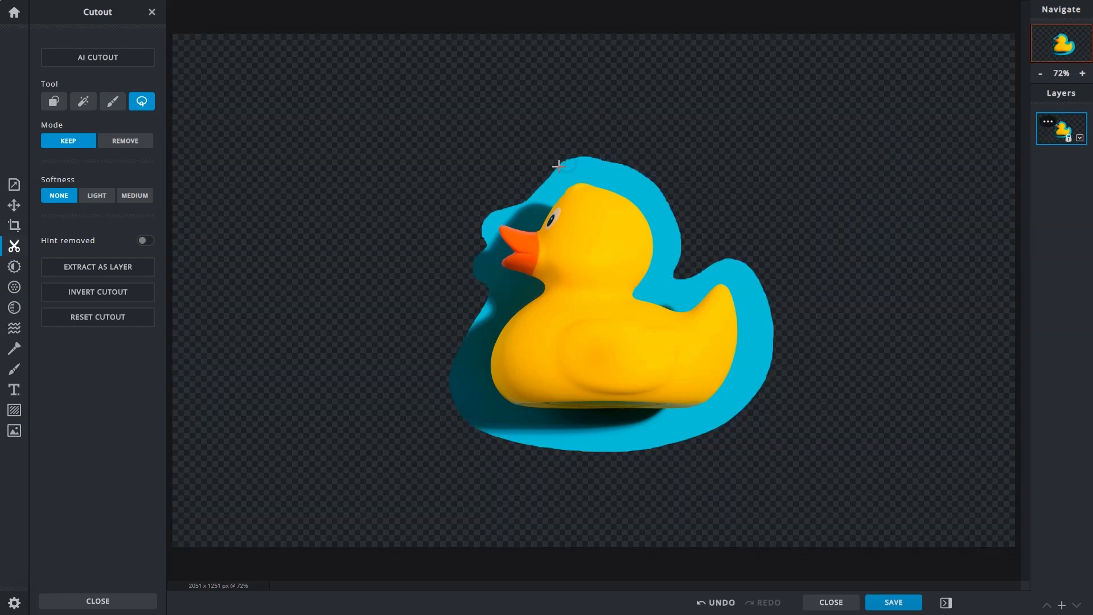
pyautogui.moveTo(359, 263)
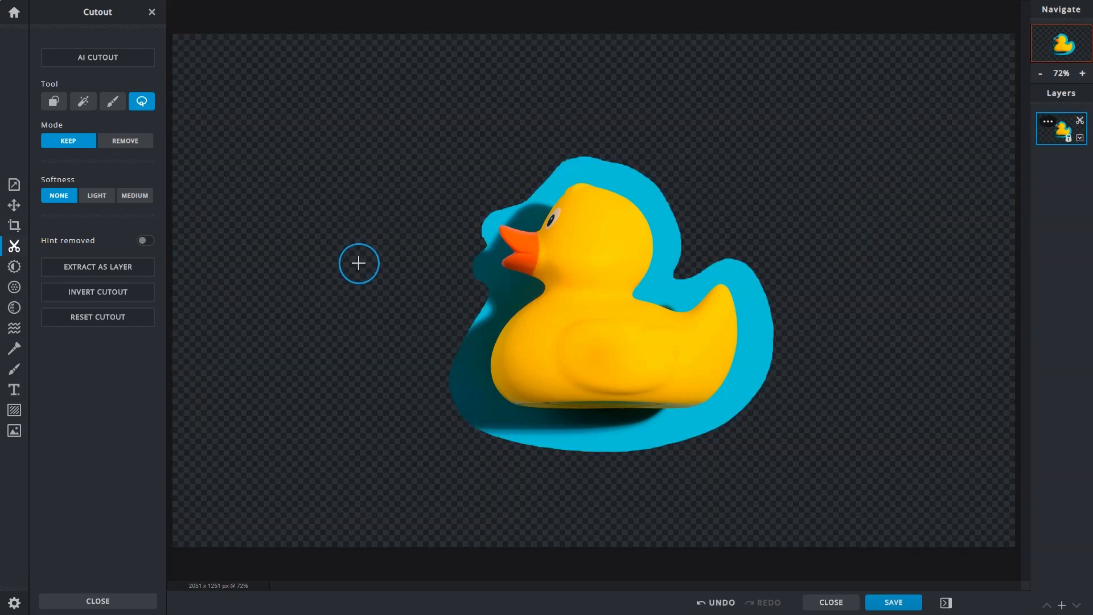
pyautogui.moveTo(261, 266)
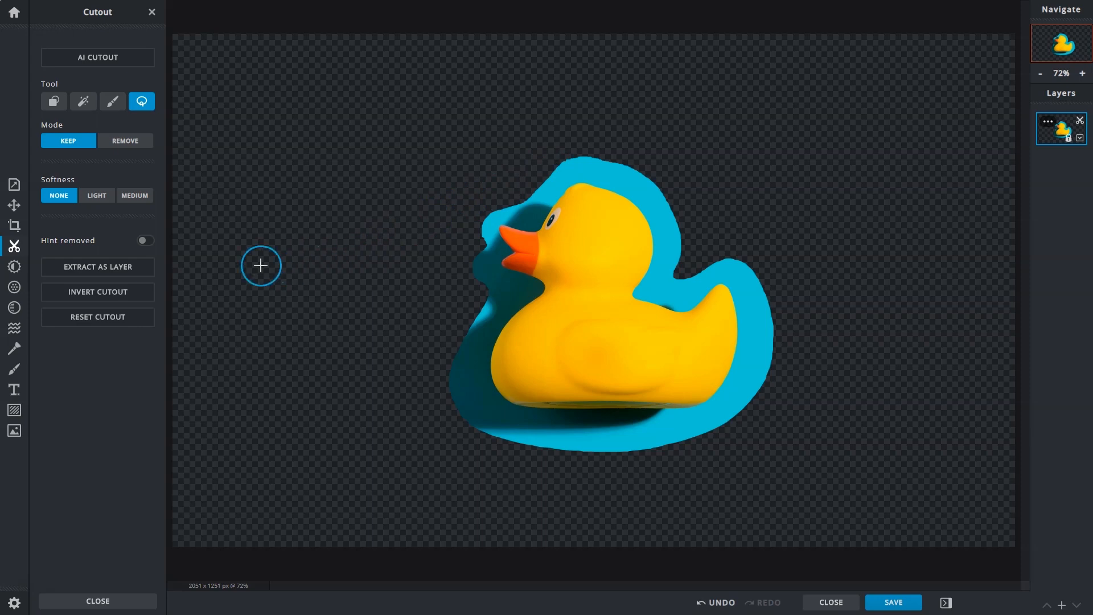
pyautogui.click(97, 317)
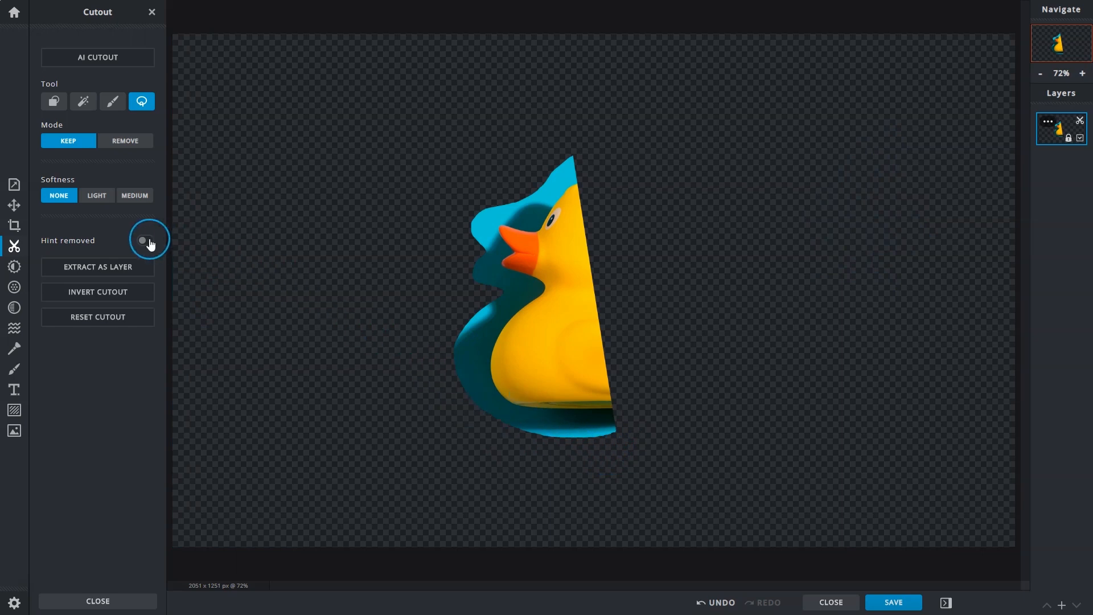
pyautogui.click(145, 240)
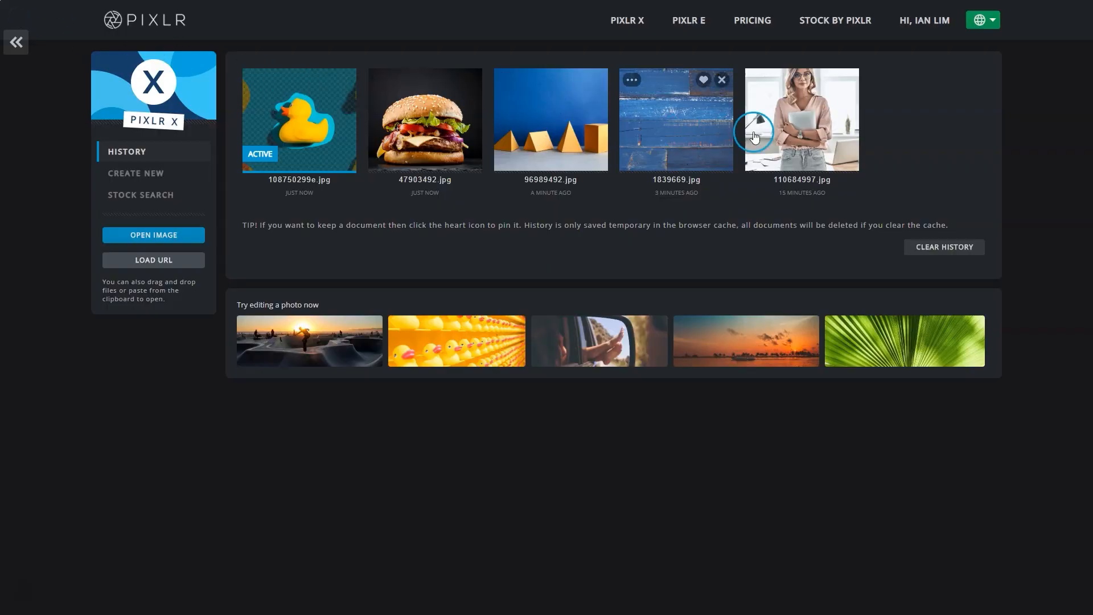
# - Open 110684997.jpg, the woman holding a laptop, from History
pyautogui.click(800, 118)
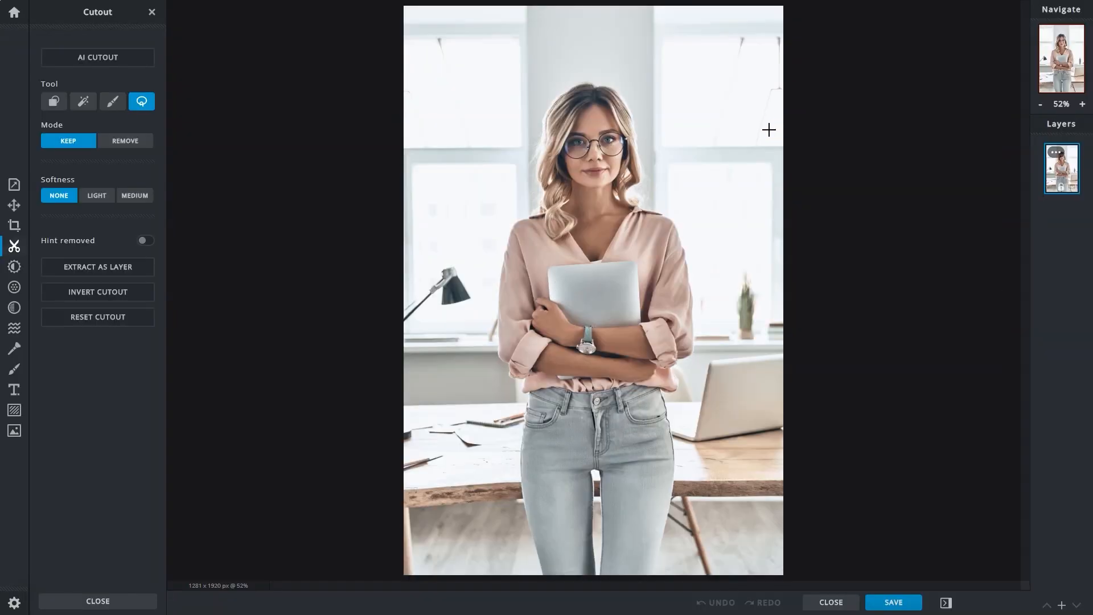
pyautogui.moveTo(315, 263)
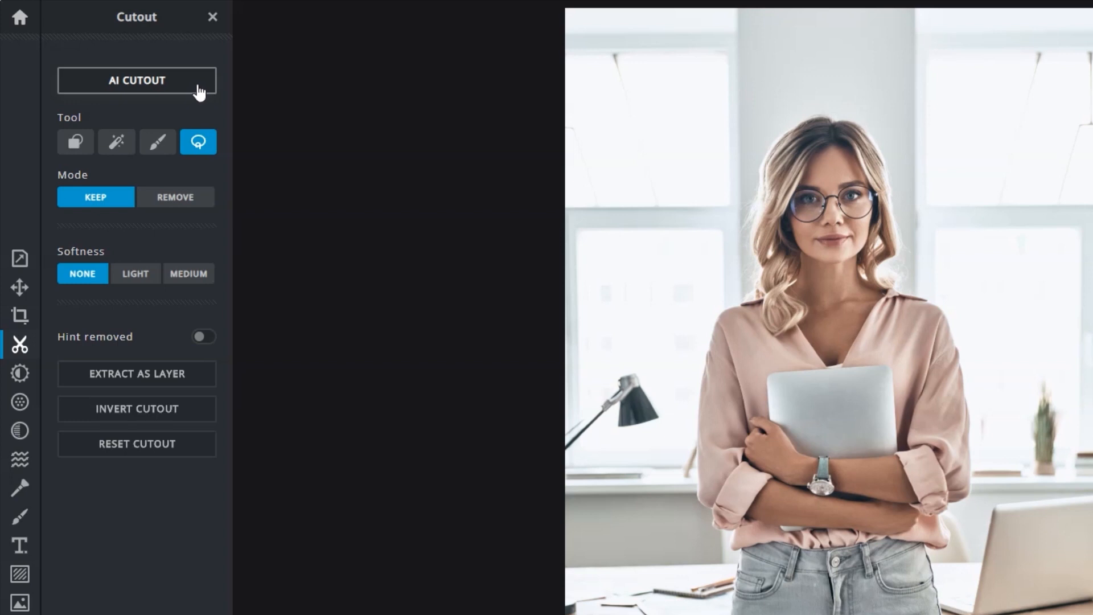
pyautogui.moveTo(348, 286)
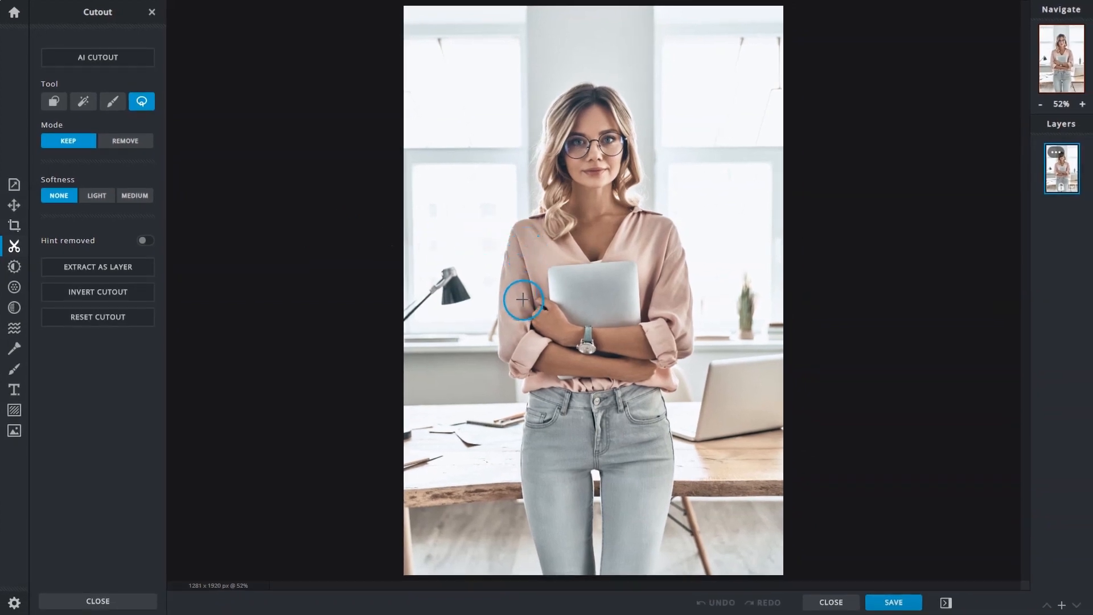
pyautogui.moveTo(451, 256)
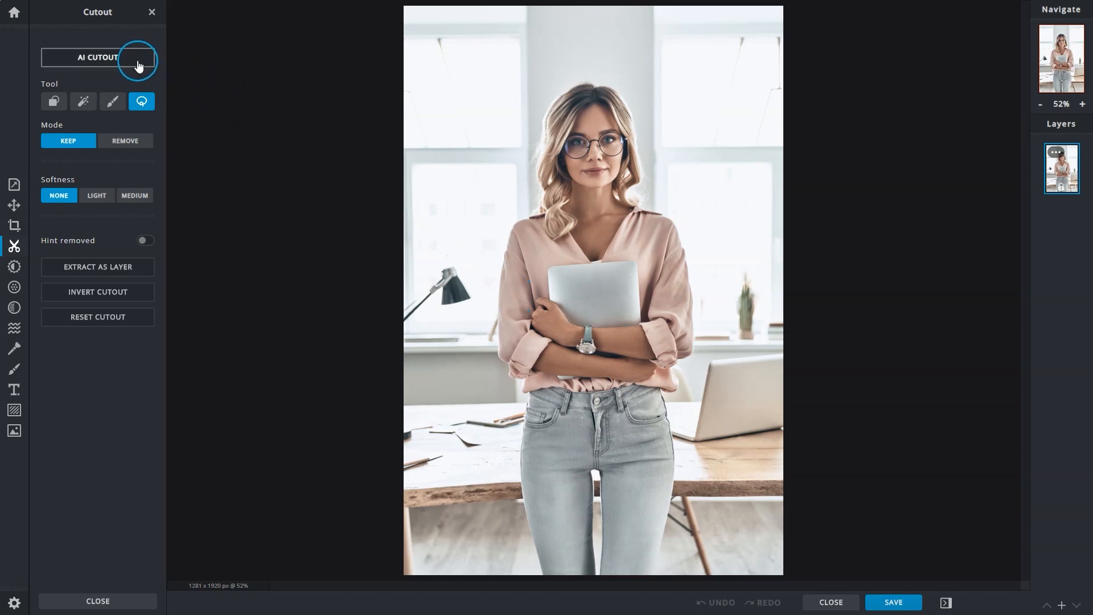
# - Run AI Cutout on the woman-with-laptop photo to isolate her from the office background
pyautogui.click(97, 57)
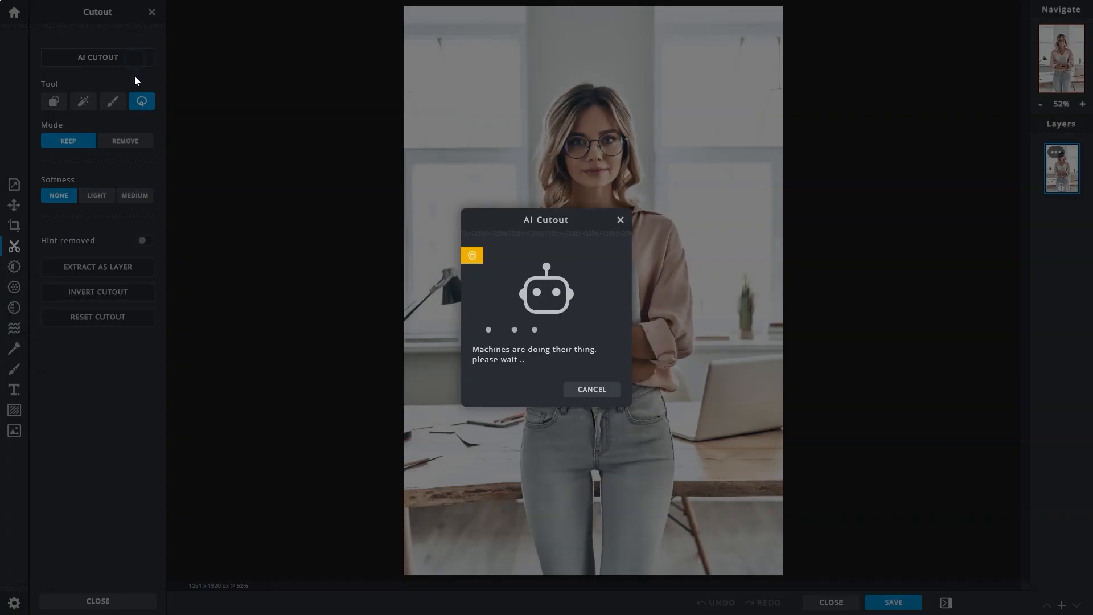
pyautogui.moveTo(318, 192)
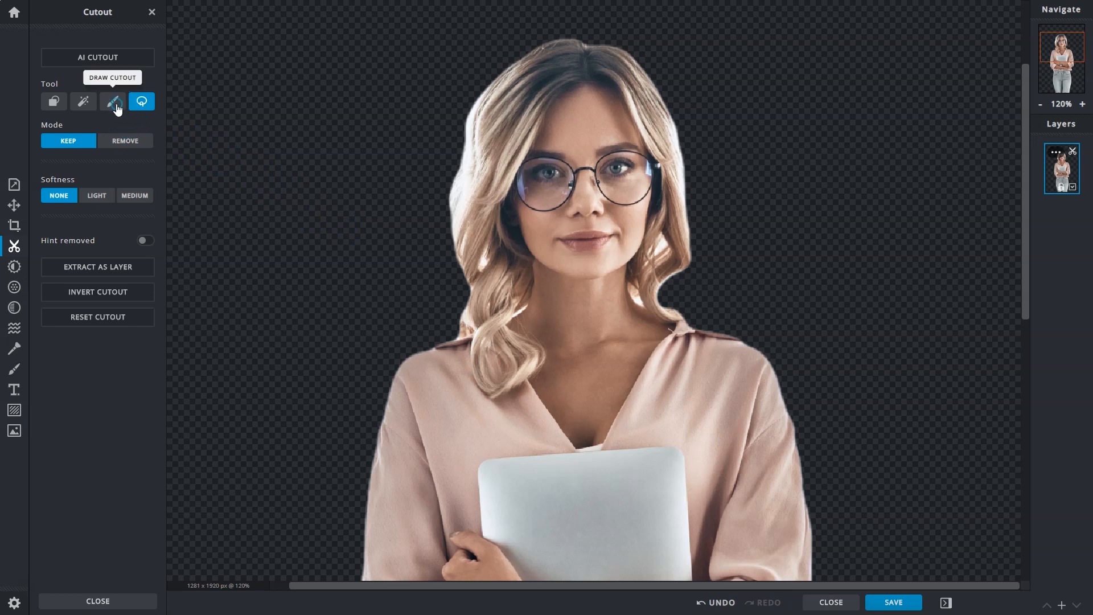
# - Brush away the leftover background halo beside the woman's hair using Draw Cutout in Remove mode
pyautogui.click(112, 102)
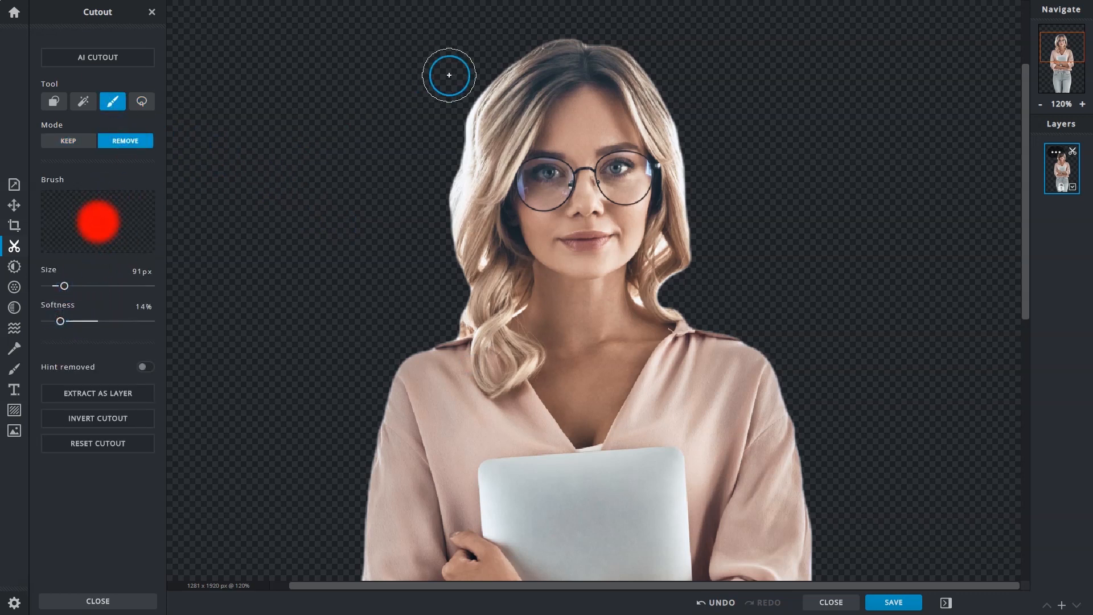
pyautogui.moveTo(449, 75); pyautogui.dragTo(435, 198)
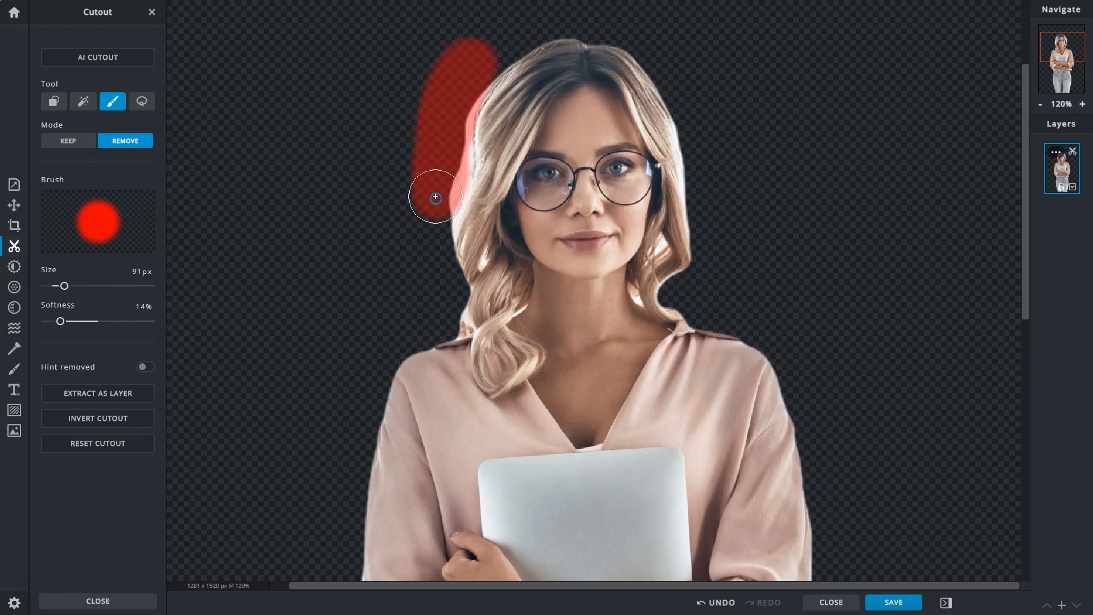
pyautogui.moveTo(435, 197); pyautogui.dragTo(329, 254)
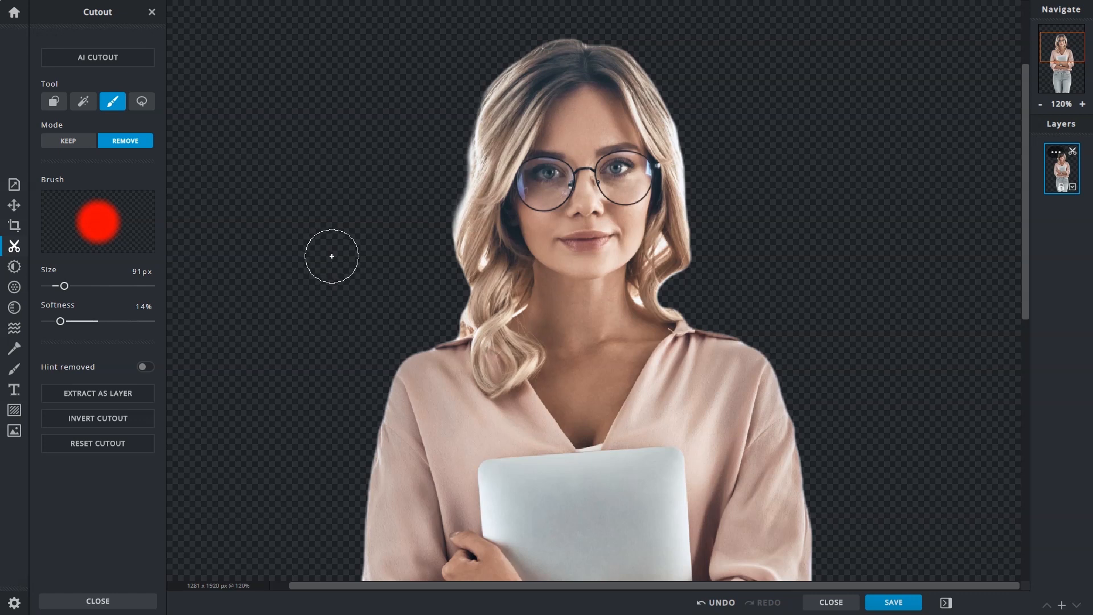
pyautogui.moveTo(334, 257)
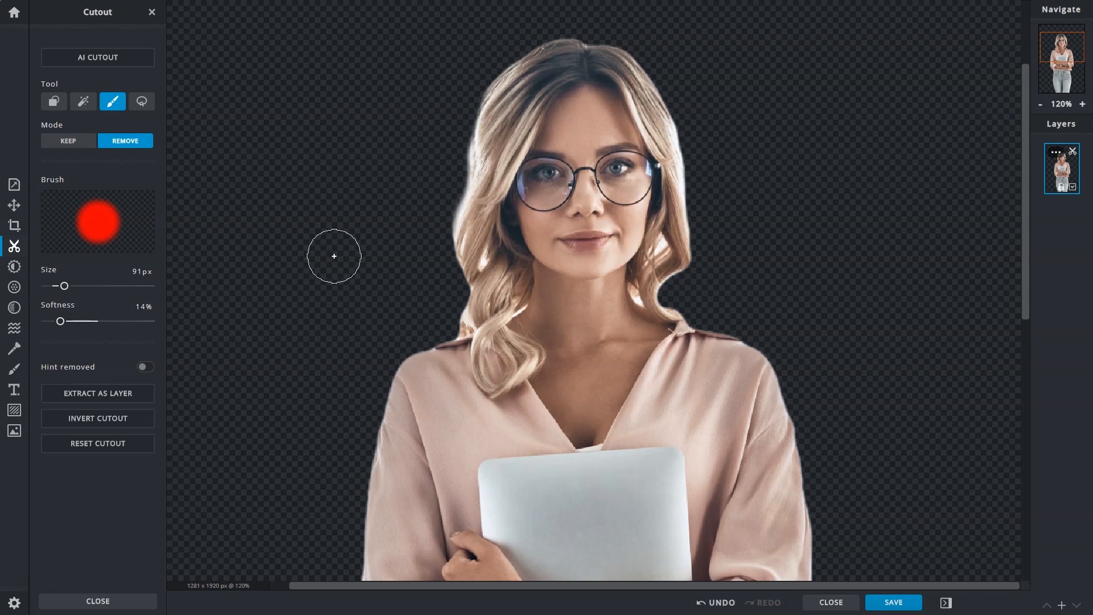